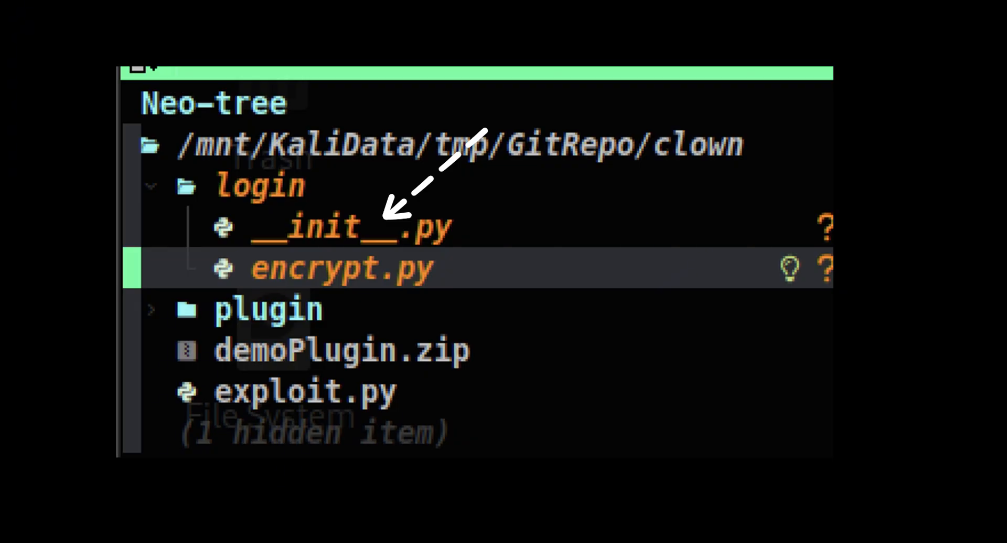
{"action": "mouse_move", "coordinate": [402, 308]}
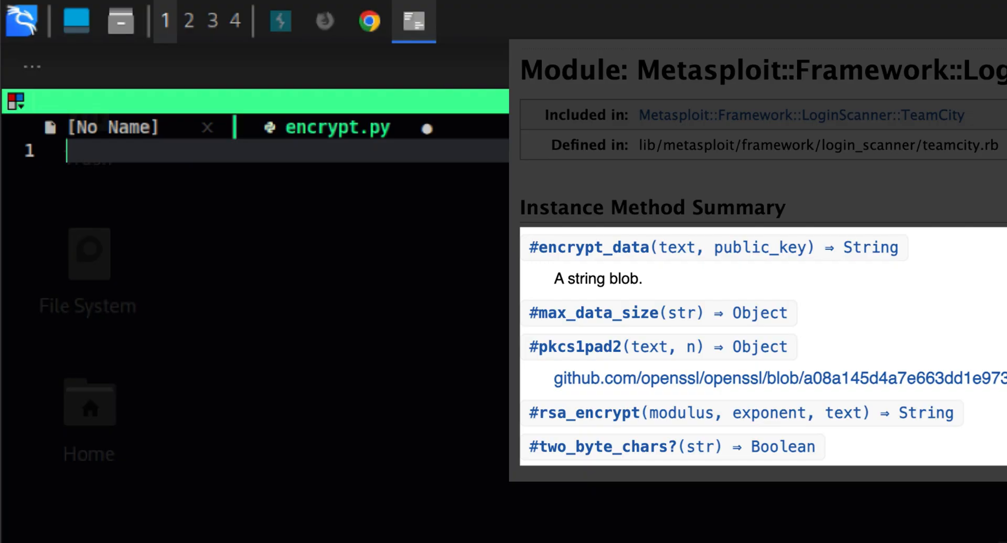
Stub __encrypt_data(text, public_key) and sibling helpers with pass, plus run(t, p) returning __encrypt_data(t, p)
{"action": "type", "text": "ded"}
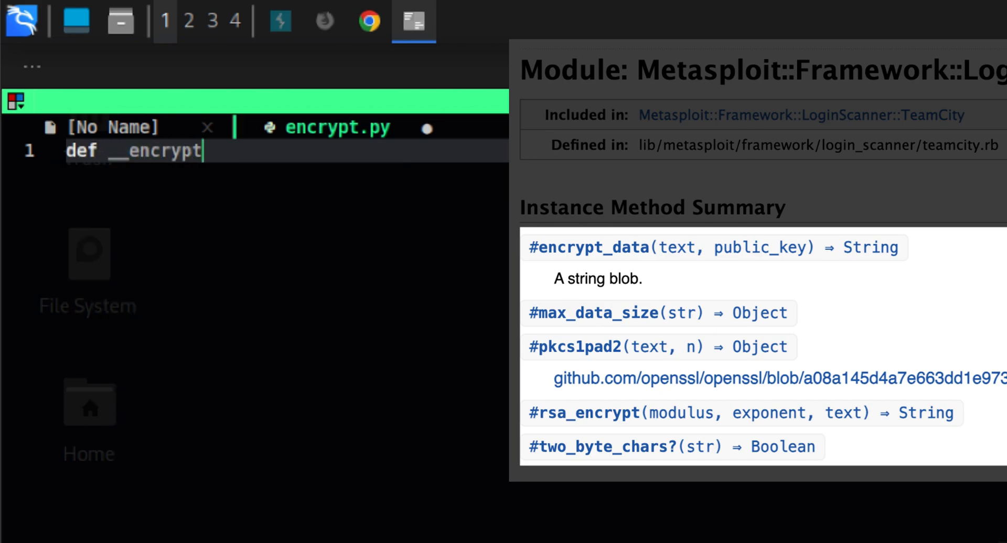
{"action": "type", "text": "_data()"}
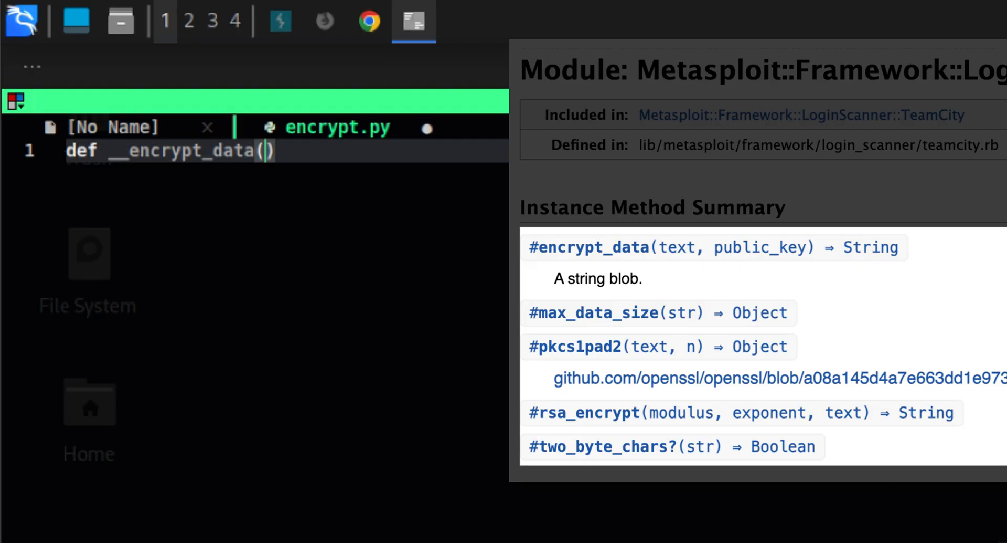
{"action": "type", "text": "text, public_key"}
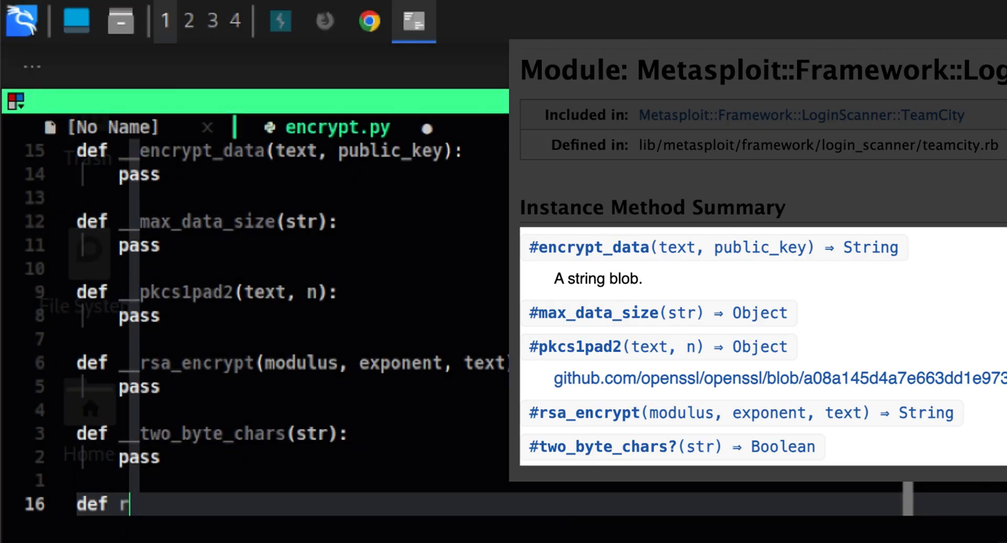
{"action": "type", "text": "un(t, p):"}
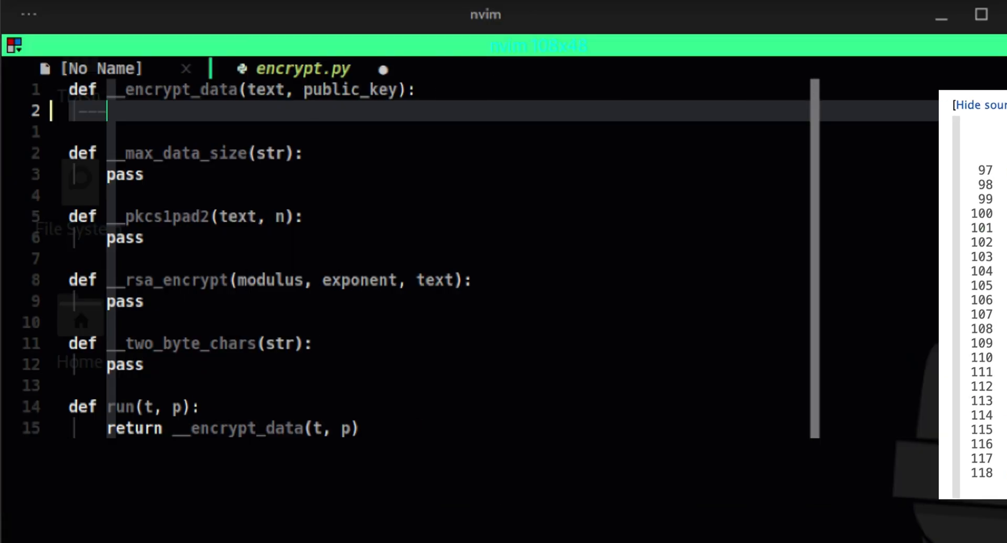
Add isinstance checks raising AssertionError('Text is not a string') and exponent = '10001' in __encrypt_data
{"action": "type", "text": "if not isinstance("}
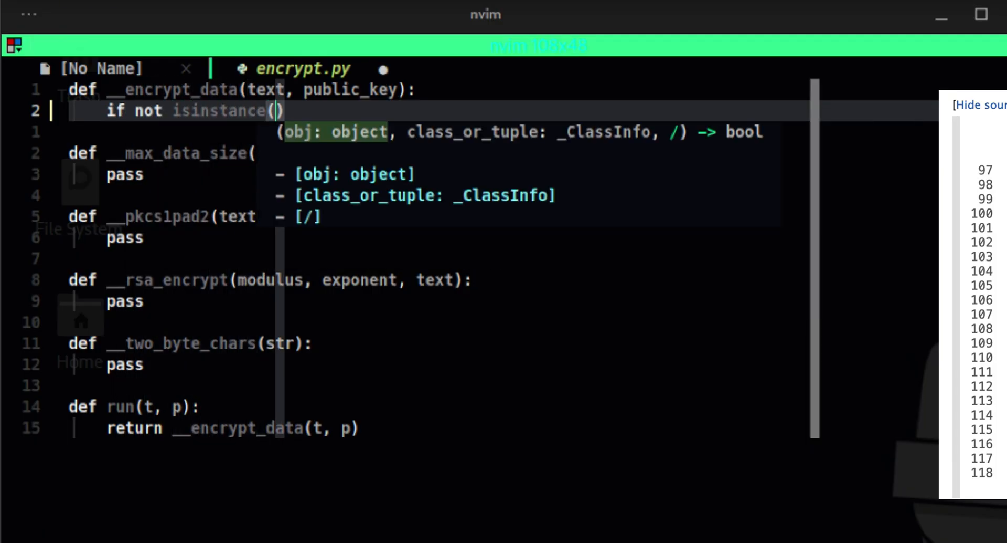
{"action": "type", "text": "text, str) or not isinstance(public_key, str):"}
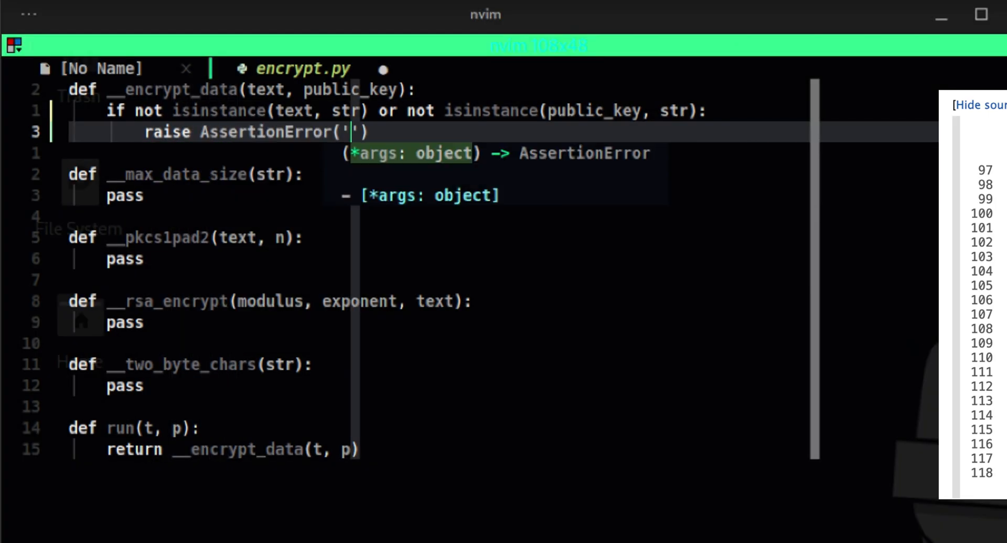
{"action": "type", "text": "Text is not a string"}
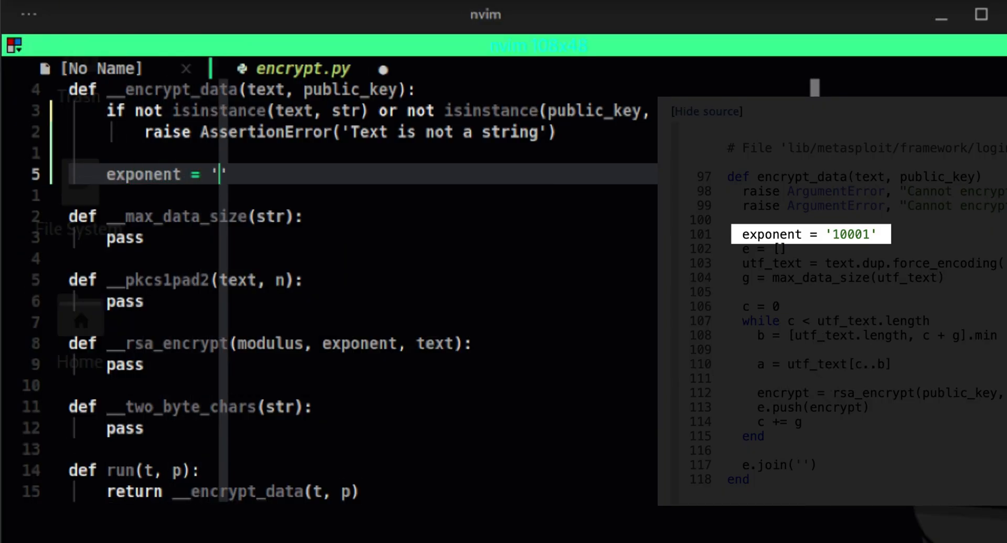
{"action": "type", "text": "10001"}
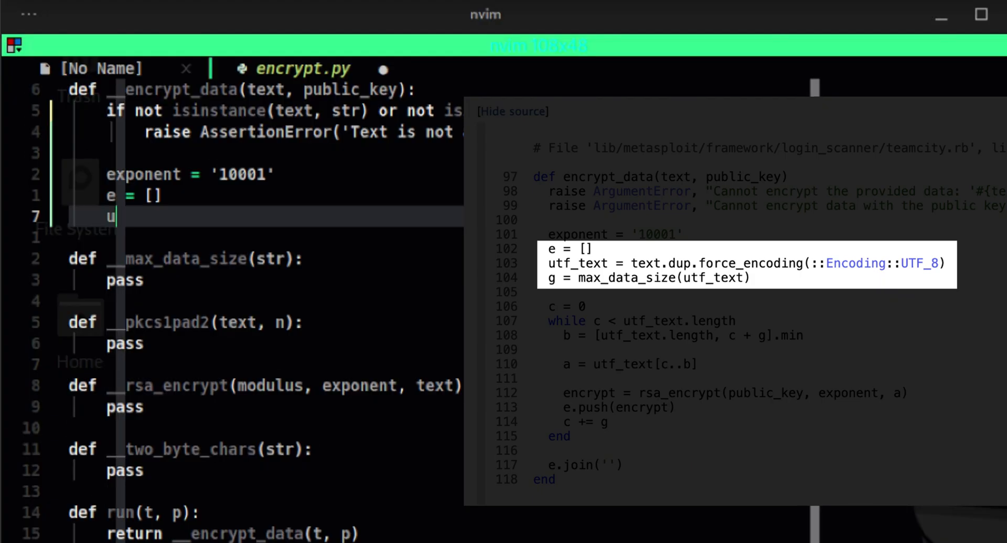
Assign utf_text = text and g = __max_data_size(utf_text) in __encrypt_data
{"action": "type", "text": "tf_text="}
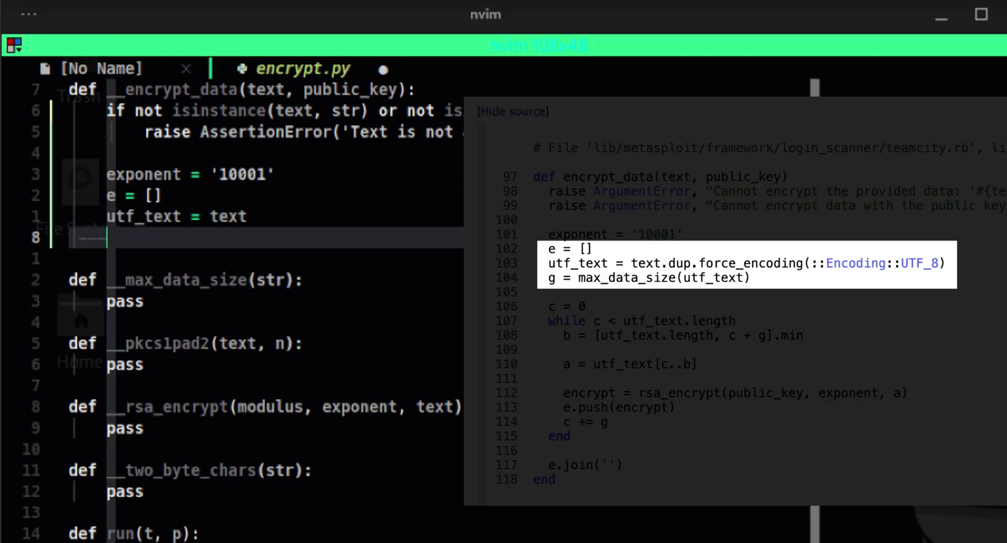
{"action": "type", "text": "g = __max_data_size(utf_text"}
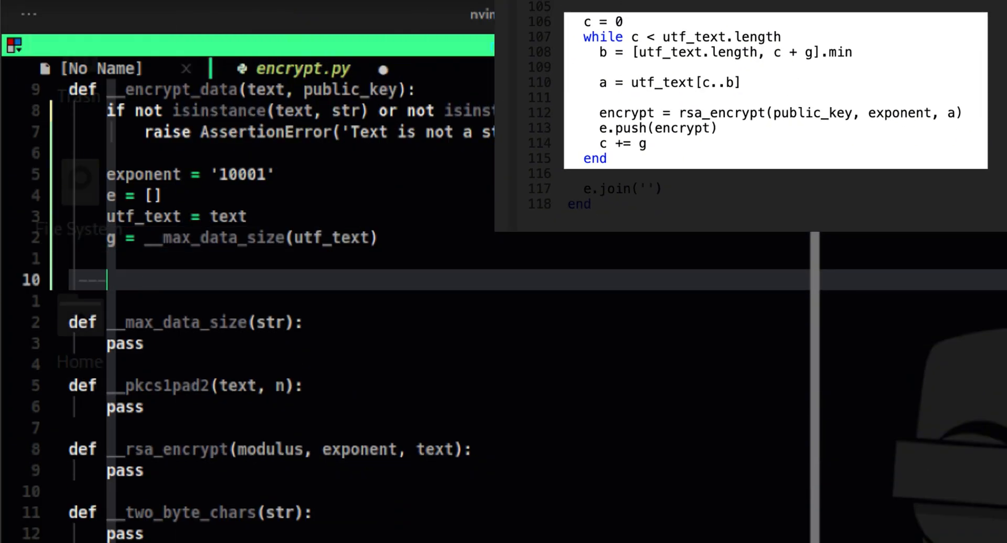
Start c = 0 and a while c < len(utf_text) loop slicing a = utf_text[c:b] with b = min(...)
{"action": "type", "text": "c = 0"}
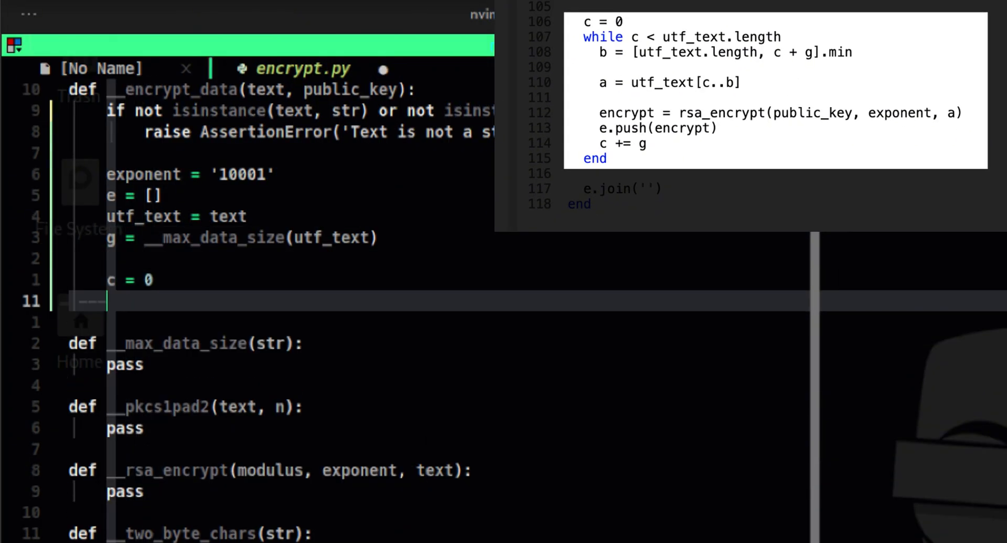
{"action": "type", "text": "while c < len(utf_text):"}
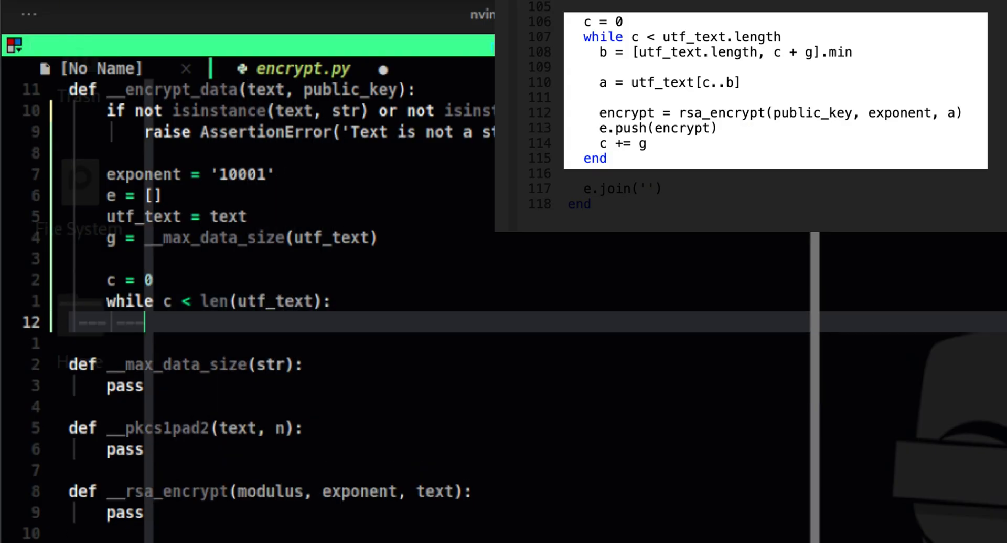
{"action": "type", "text": "b = min"}
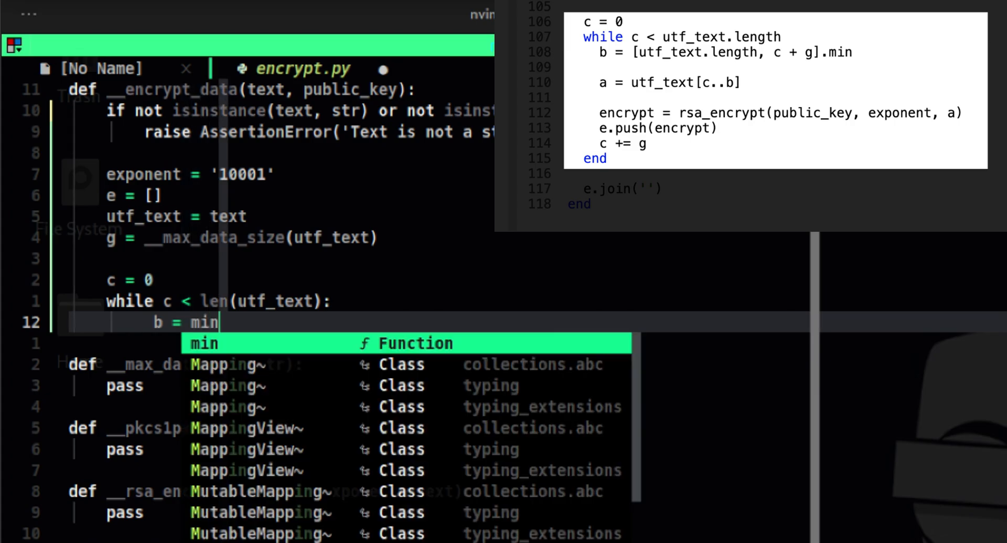
{"action": "type", "text": "(len(utf_text), c + g"}
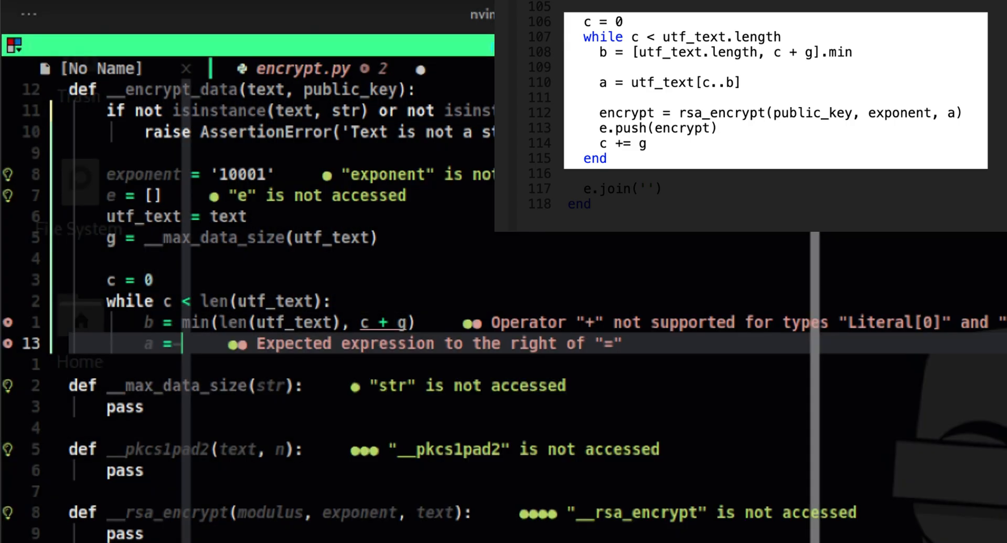
{"action": "type", "text": "utf_tex"}
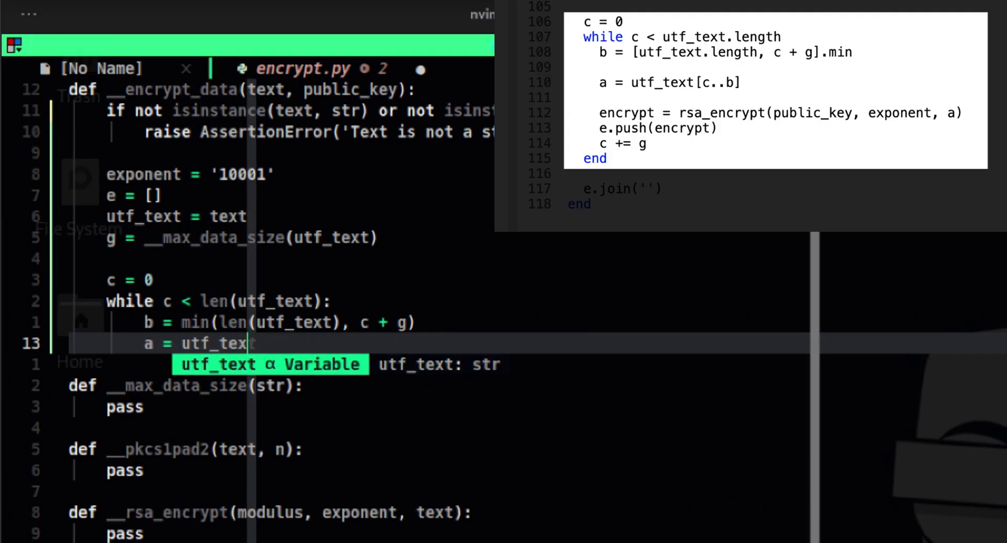
{"action": "type", "text": "[c:b"}
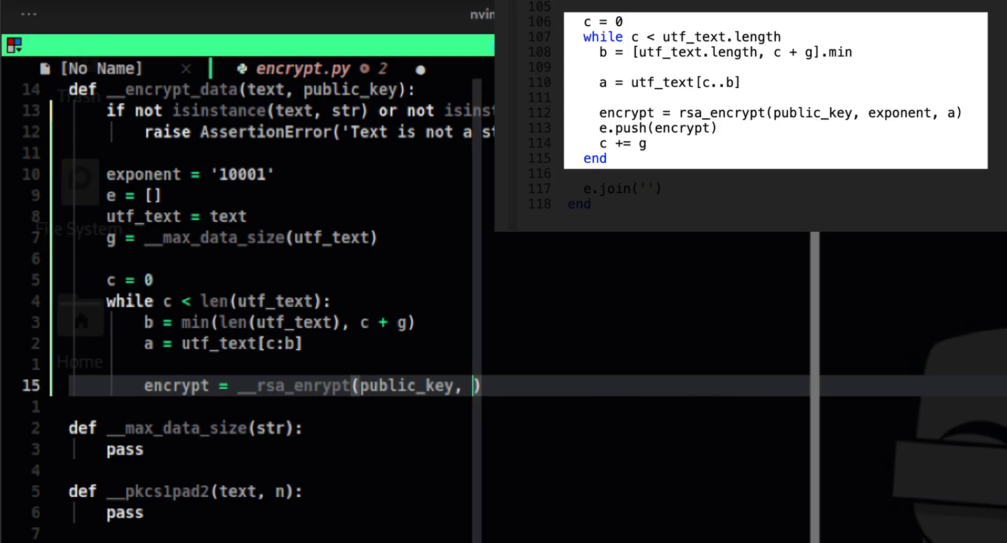
Encrypt each chunk with __rsa_encrypt(exponent, a), append it to e and advance c by g
{"action": "type", "text": "exponent, a"}
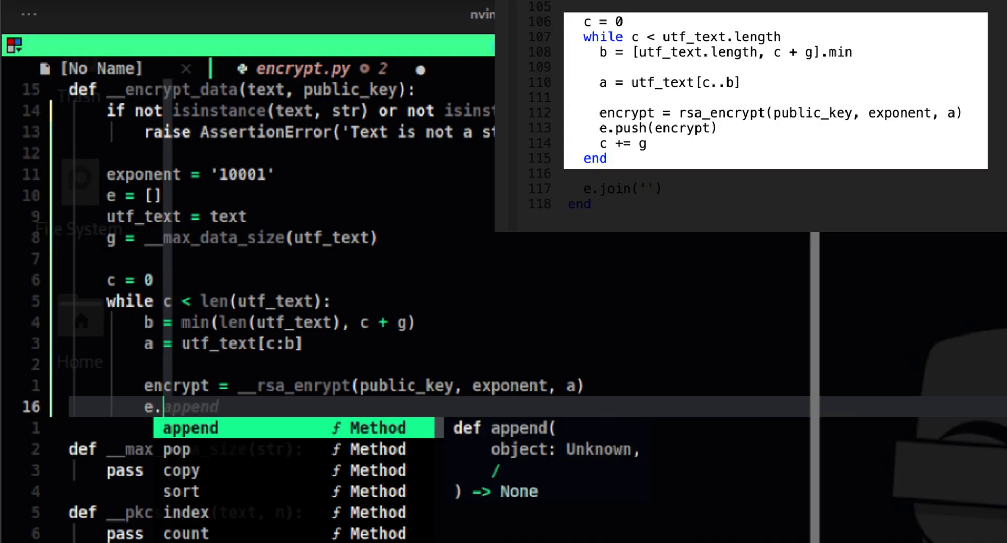
{"action": "type", "text": "(encrypt"}
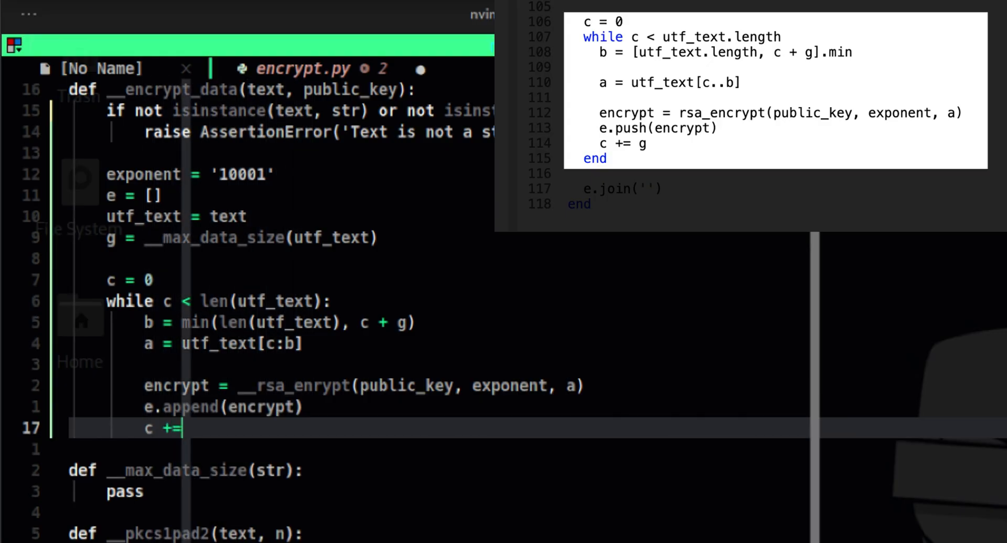
{"action": "type", "text": "g"}
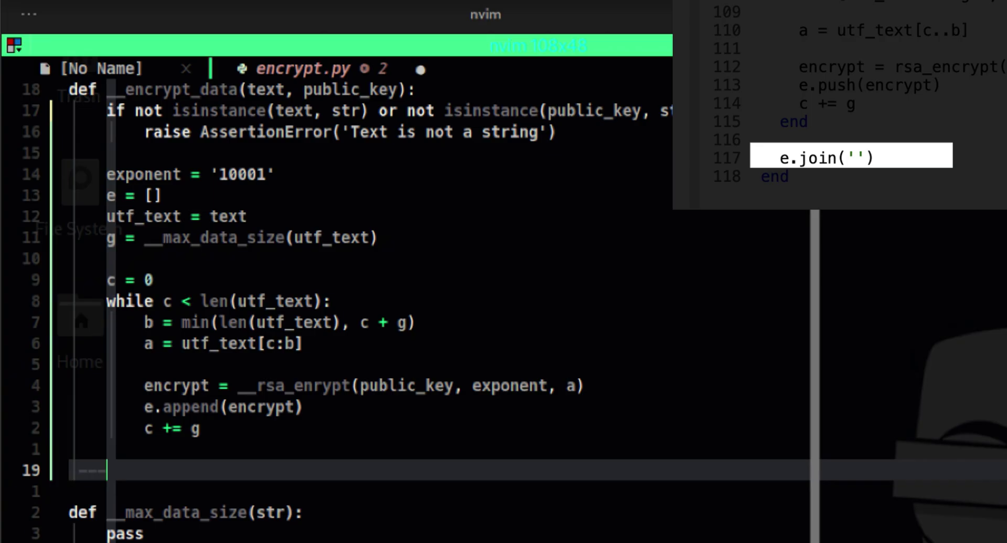
Return ''.join(e) at the end of __encrypt_data
{"action": "type", "text": "return"}
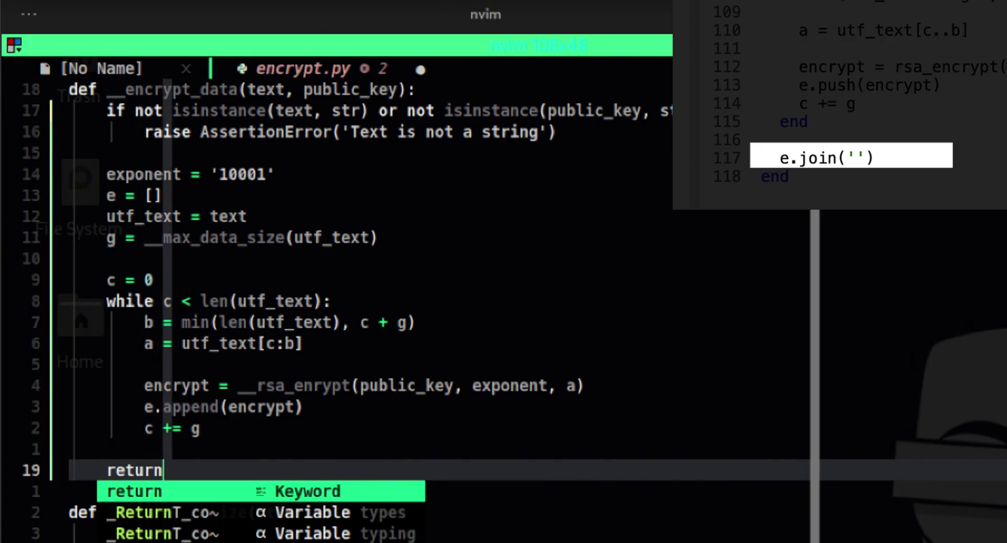
{"action": "type", "text": "''."}
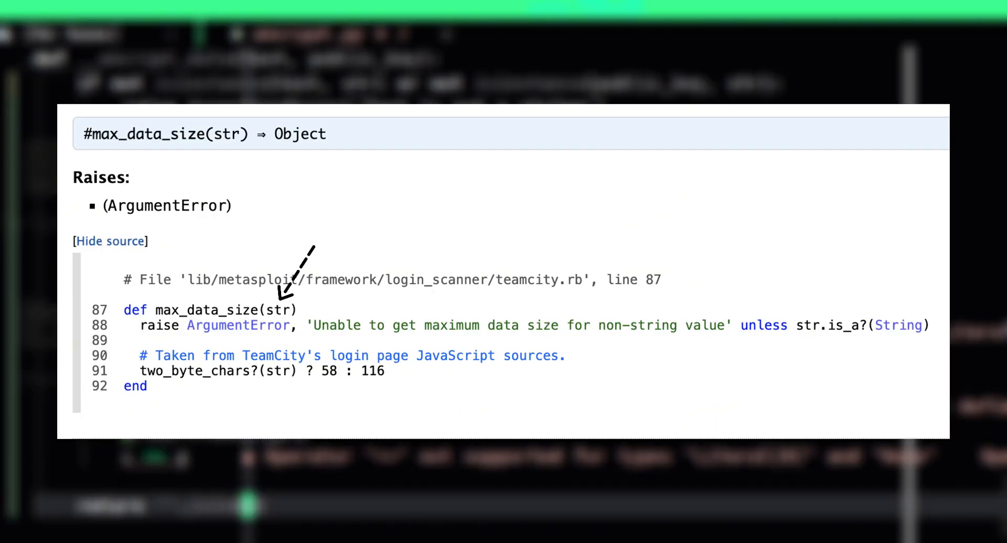
{"action": "mouse_move", "coordinate": [848, 341]}
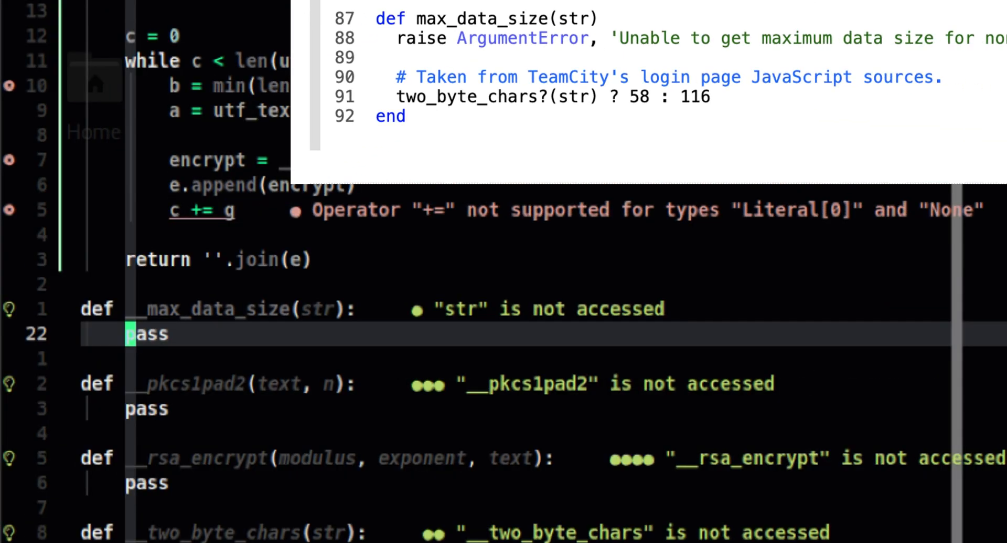
Write __max_data_size(s): isinstance check raising AssertionError, then return 58 if __two_byte_chars(s) else 116
{"action": "type", "text": "if no"}
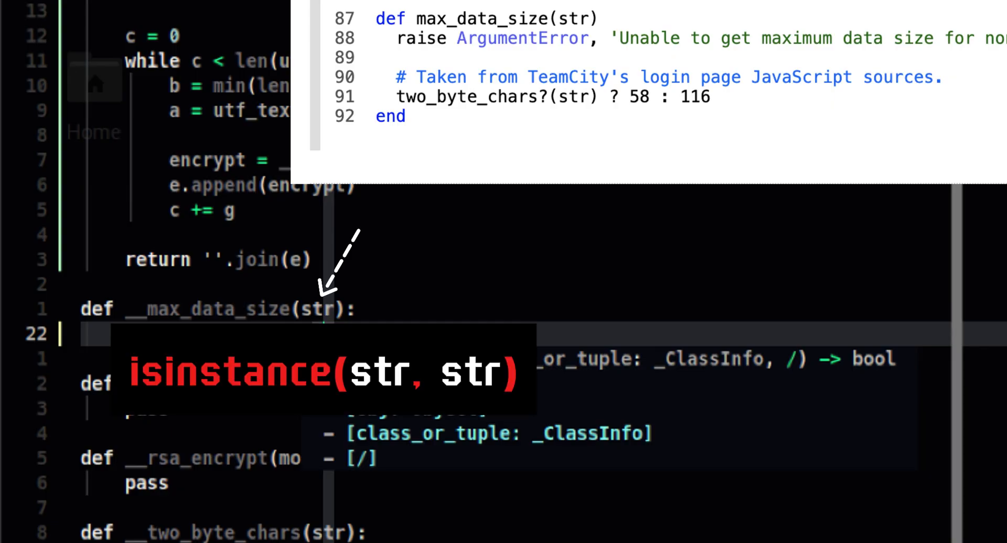
{"action": "type", "text": "if not isinstance("}
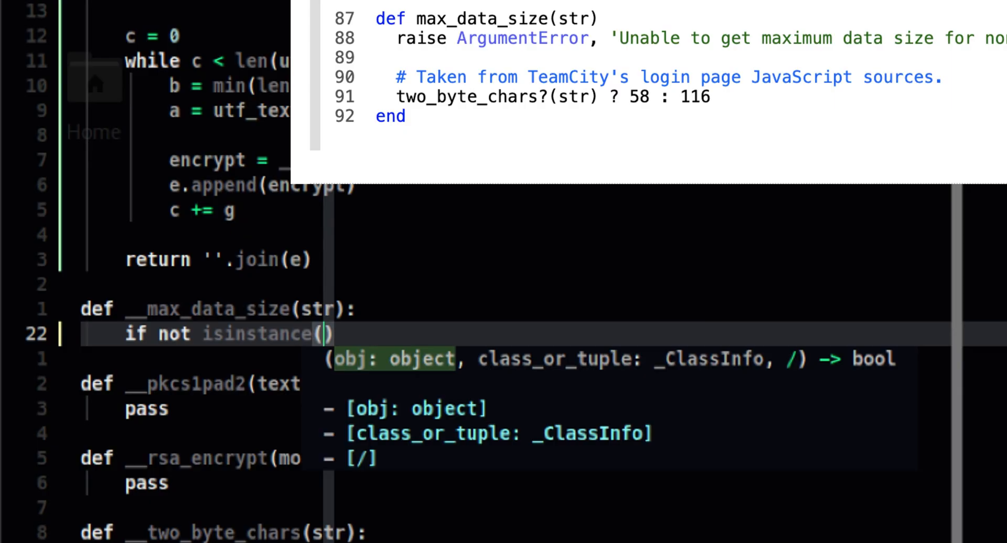
{"action": "type", "text": "s, str"}
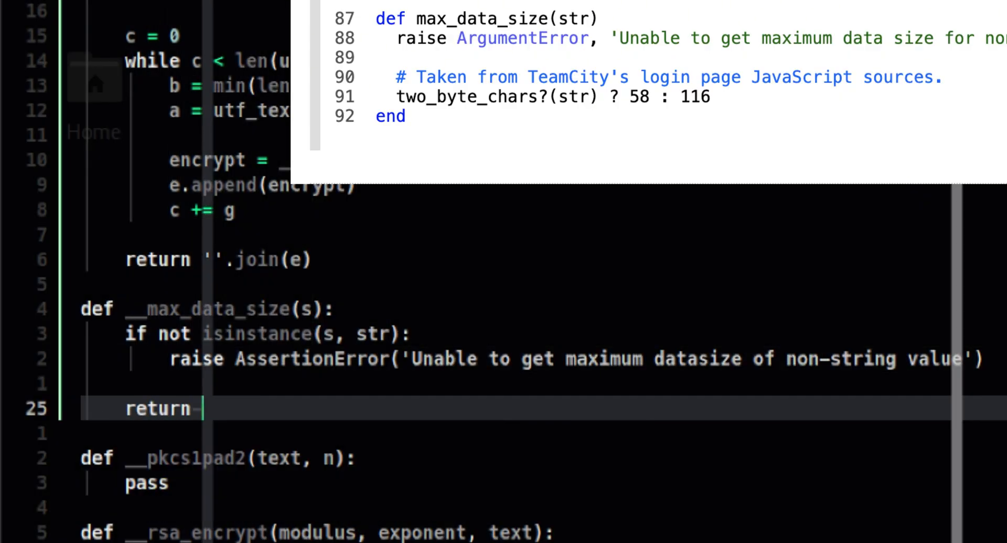
{"action": "type", "text": "58 if __two_byte_chars(s) else"}
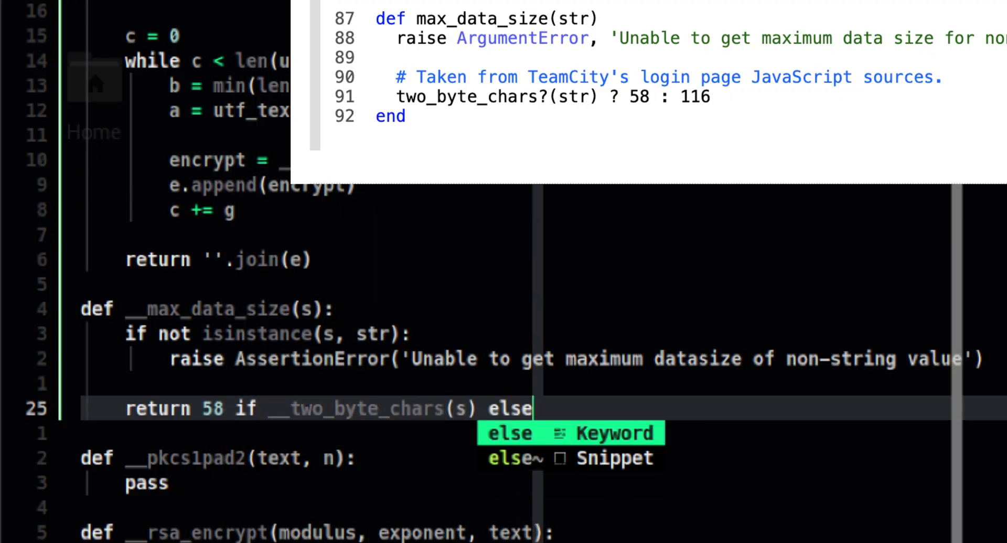
{"action": "type", "text": "116"}
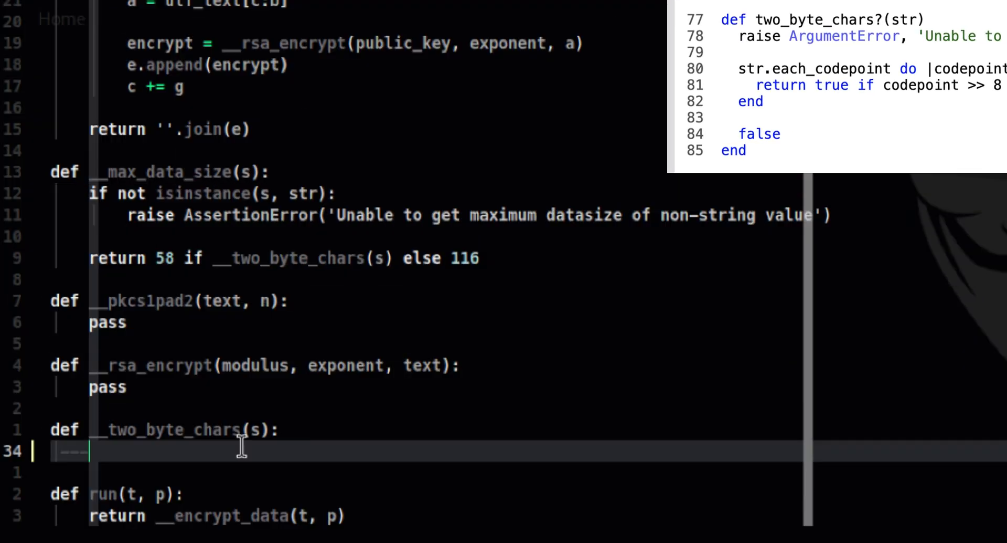
Write __two_byte_chars: isinstance check, then return True if ord(c) >> 8 > 0 else False for c in s
{"action": "type", "text": "if not isinstance(s, str):"}
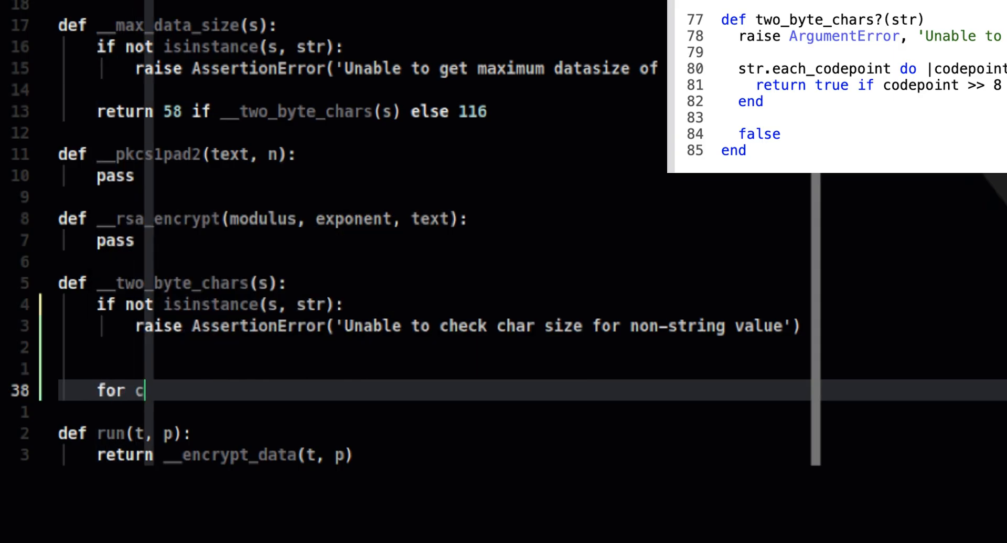
{"action": "type", "text": "return True"}
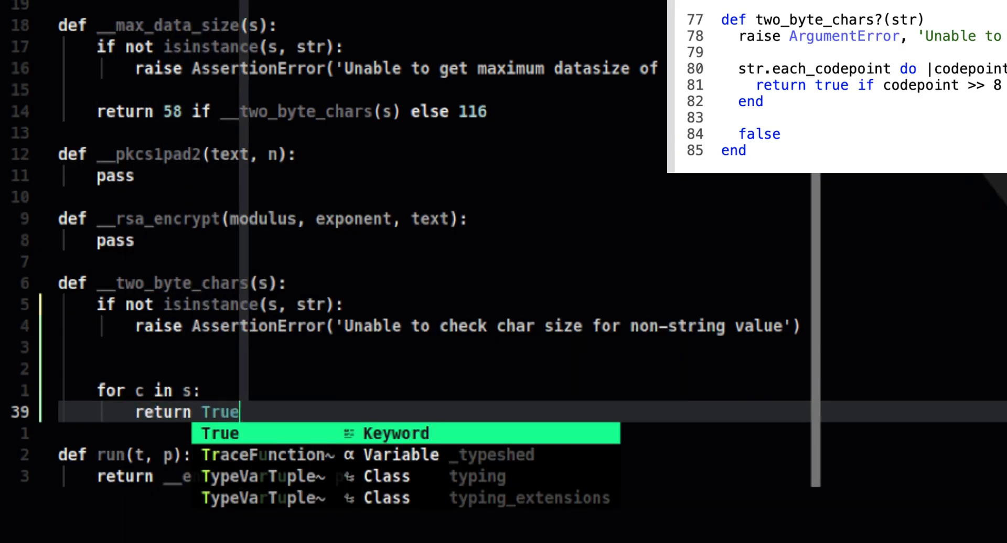
{"action": "type", "text": "if ord(c"}
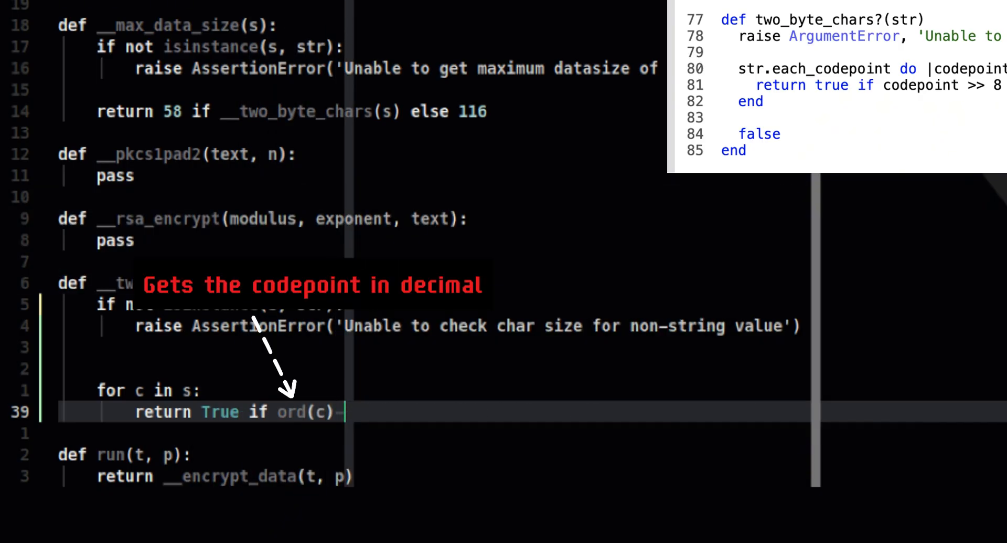
{"action": "type", "text": ">> 8 > 0 else False"}
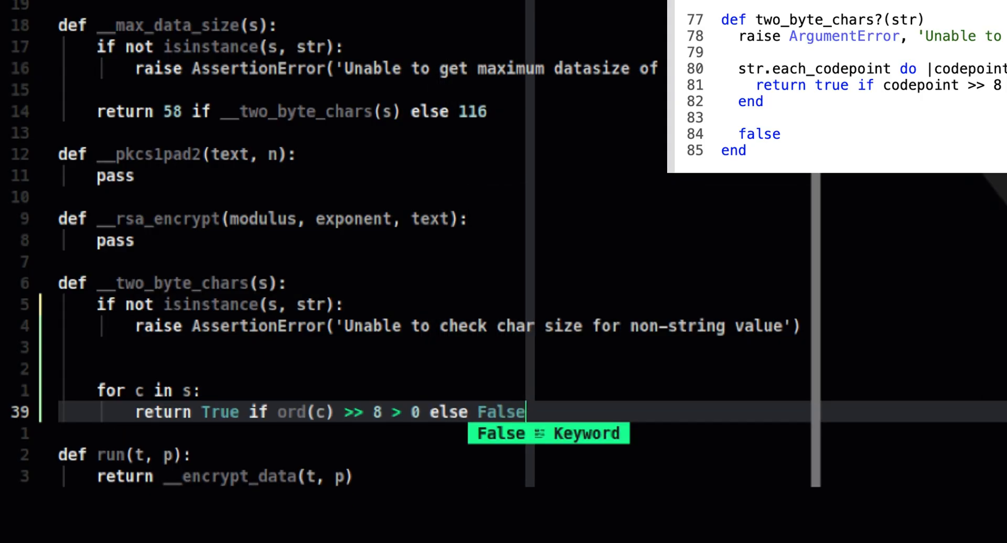
{"action": "scroll", "scroll_direction": "up", "scroll_amount": 3}
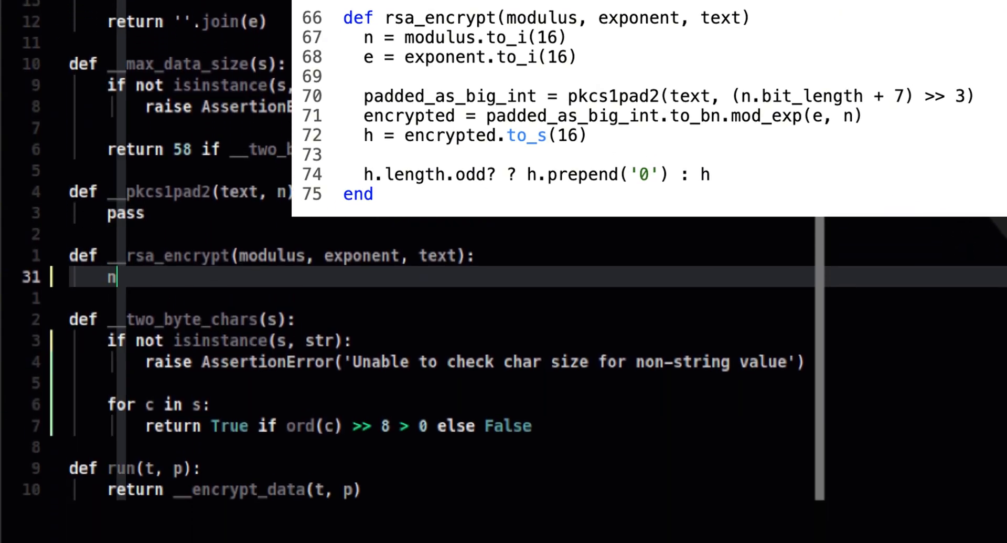
Parse n = int(modulus, base=16) and e = int(exponent, base=16) in __rsa_encrypt
{"action": "type", "text": "= int("}
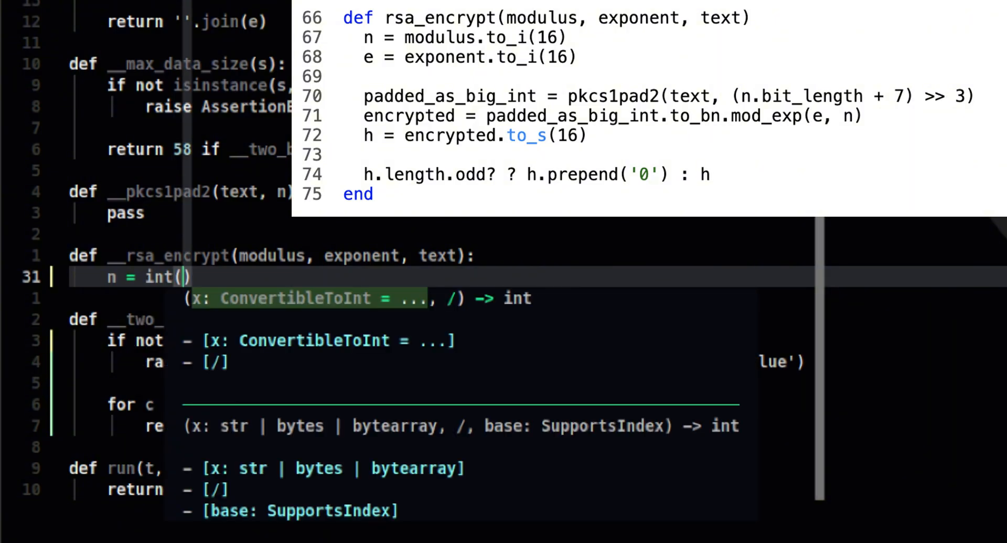
{"action": "type", "text": "modulus,"}
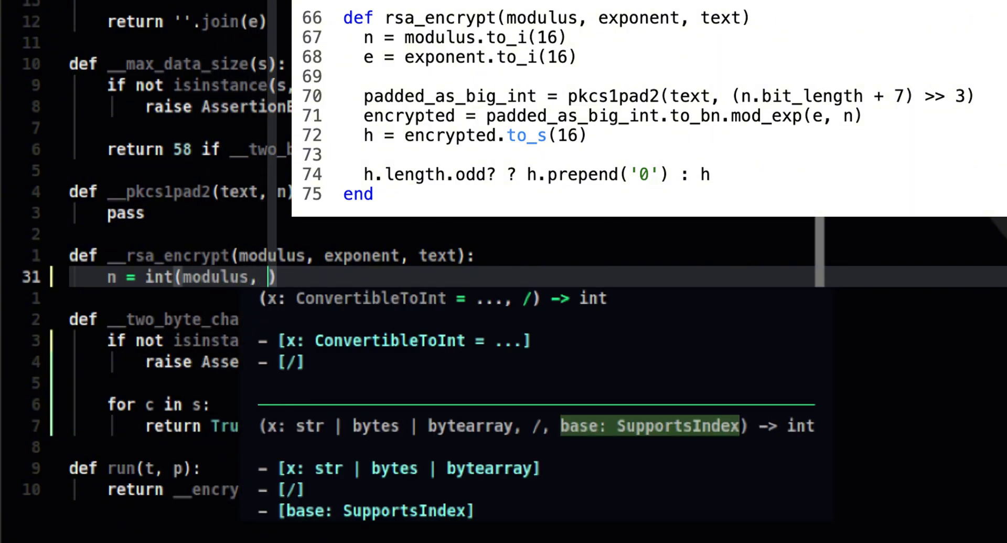
{"action": "type", "text": "base="}
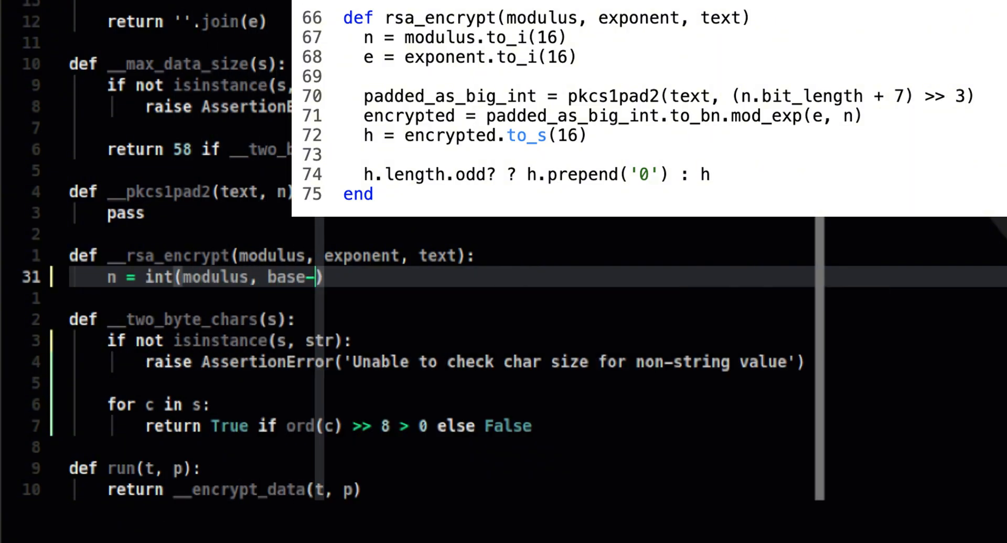
{"action": "type", "text": "16"}
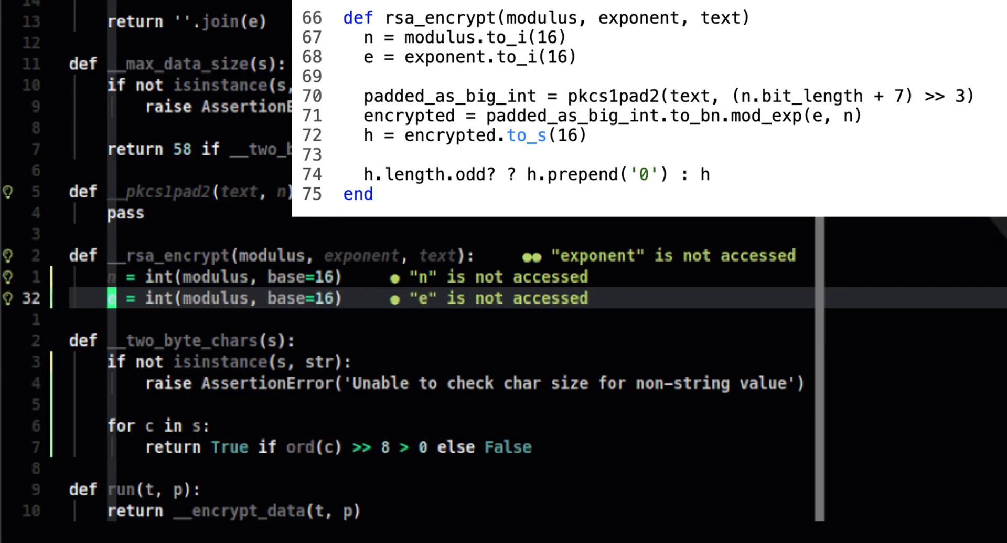
{"action": "type", "text": "exponent"}
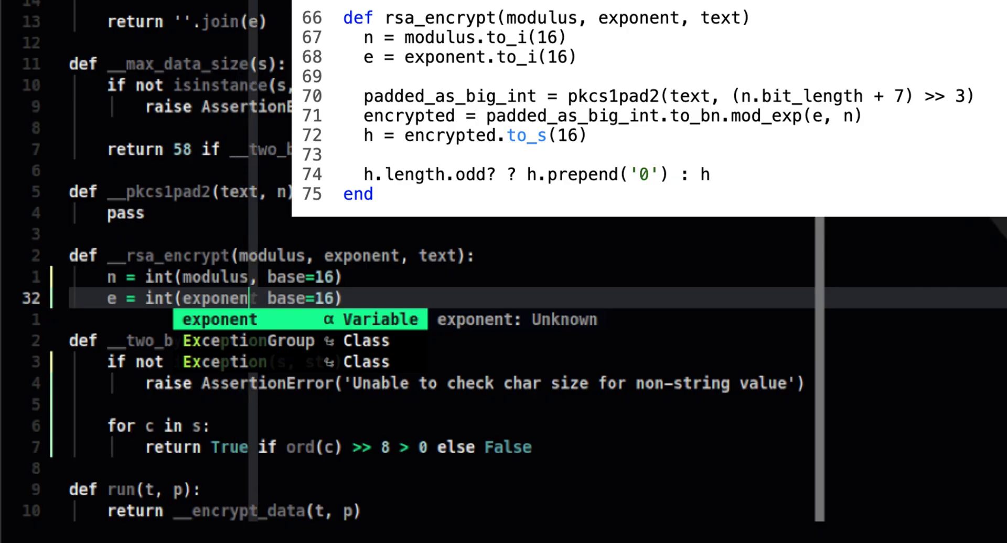
Compute padded_as_big_int = __pkcs1pad2(text, (n.bit_length() + 7) >> 3)
{"action": "type", "text": "padded_as"}
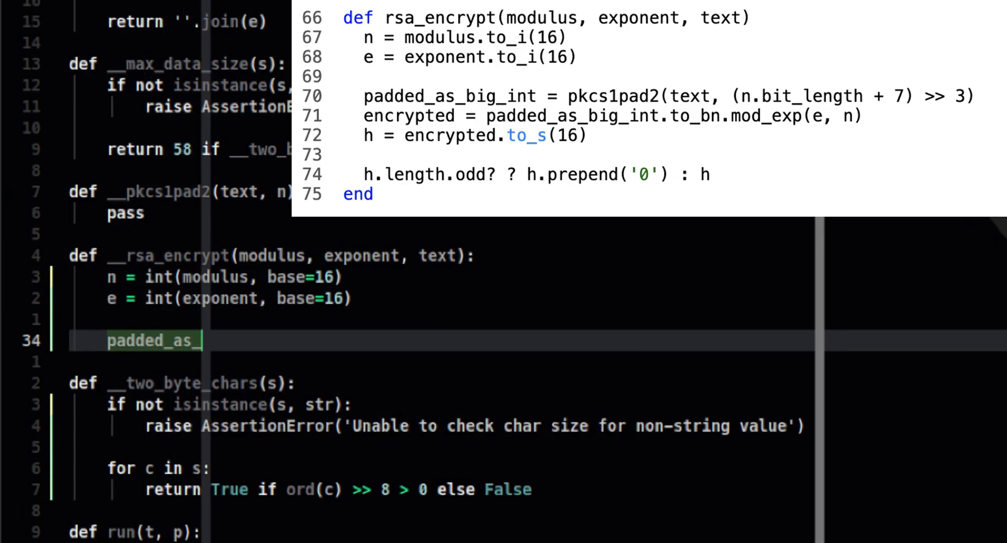
{"action": "type", "text": "_big_int = __pkcs1pad2(text, ("}
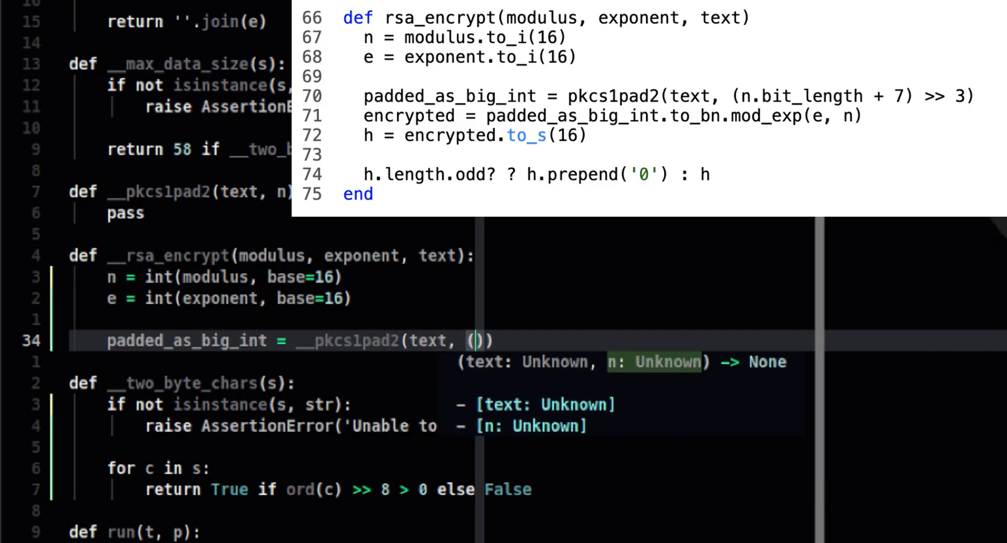
{"action": "type", "text": "n.bit_length( +"}
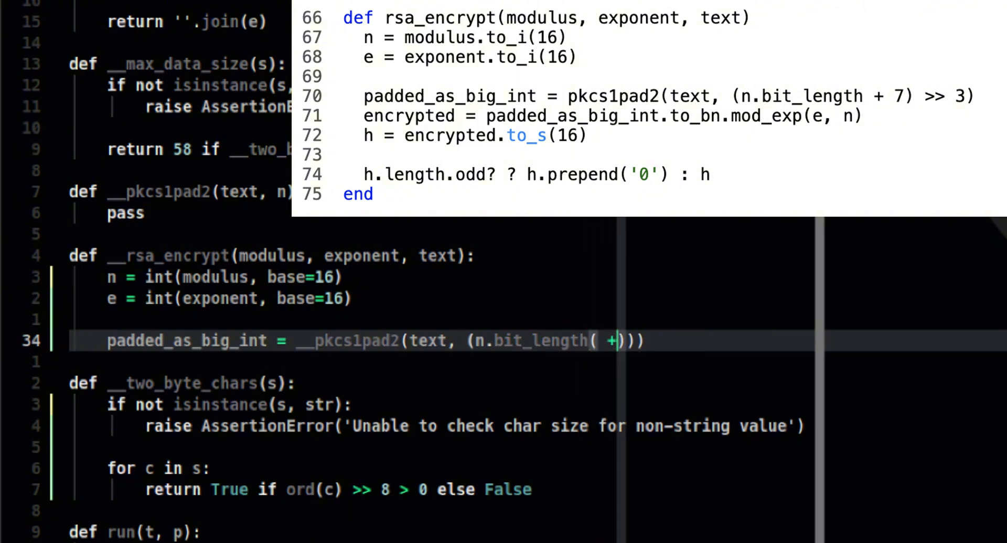
{"action": "type", "text": "()"}
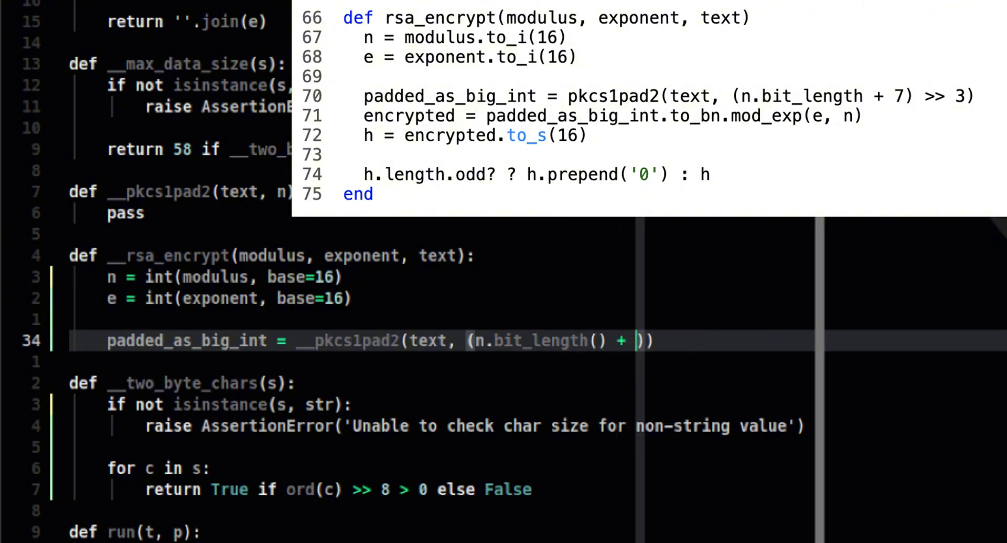
{"action": "type", "text": "7) >> 3"}
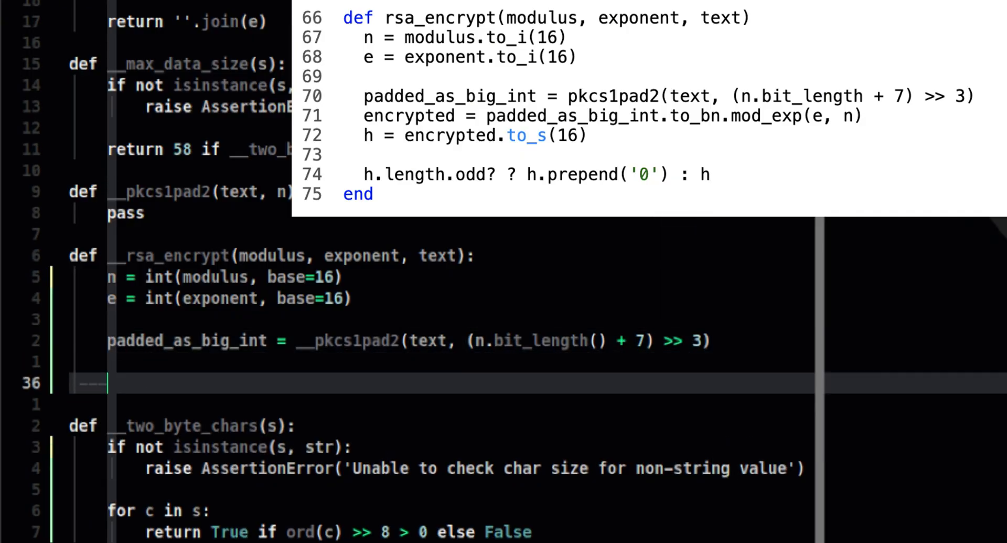
Compute encrypted = padded_as_big_int ** e mod n and h = hex(encrypted).replace('0x', '').upper()
{"action": "type", "text": "encrypted ="}
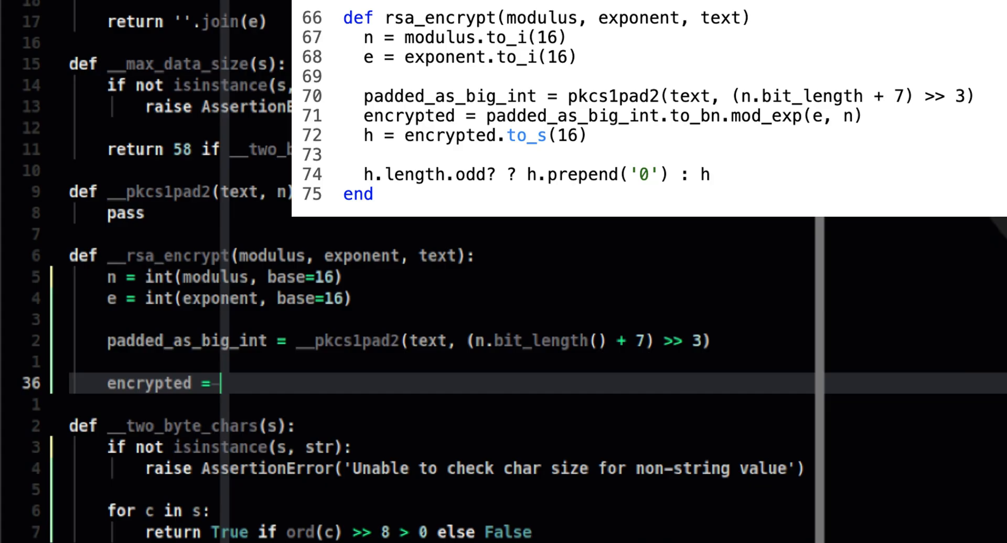
{"action": "type", "text": "(padded_as_big_int"}
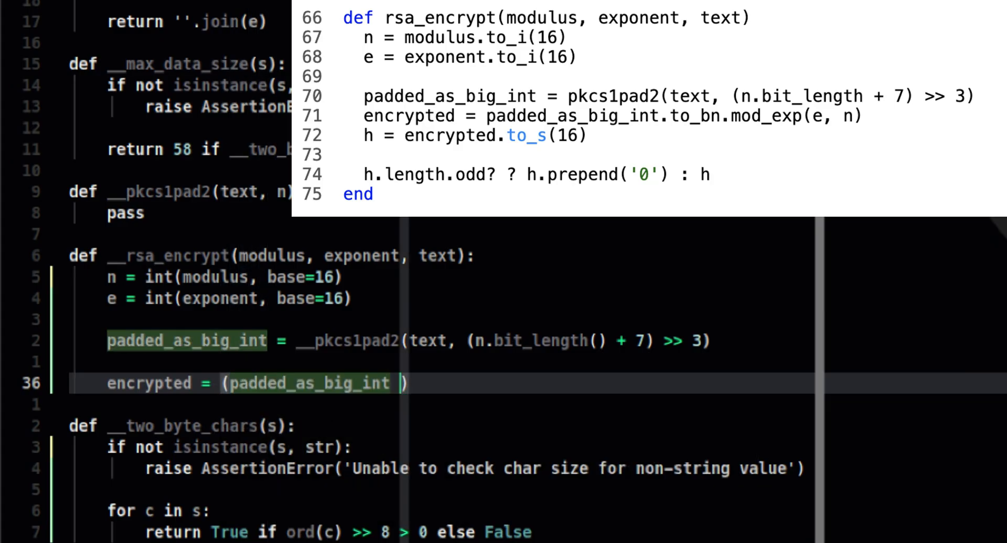
{"action": "type", "text": "** e"}
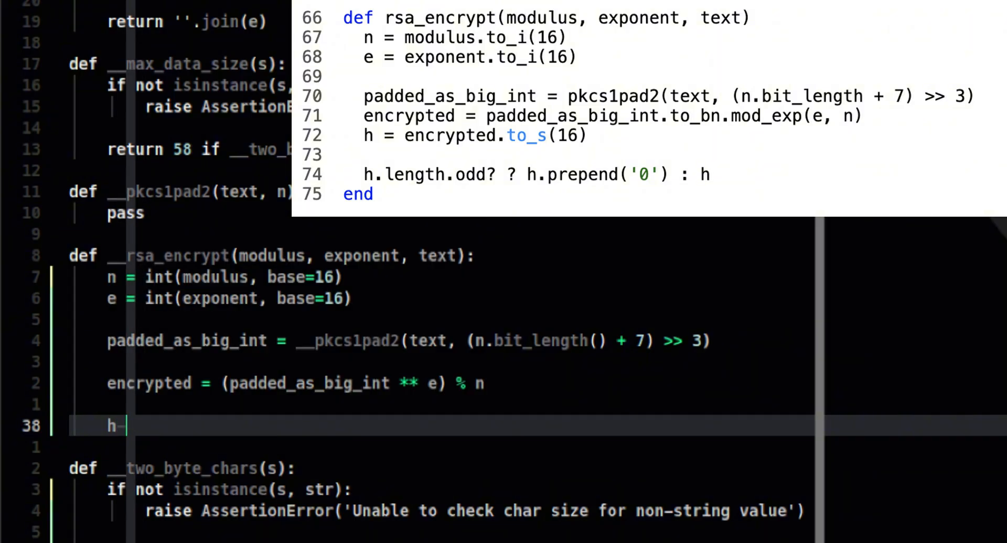
{"action": "type", "text": "= hex("}
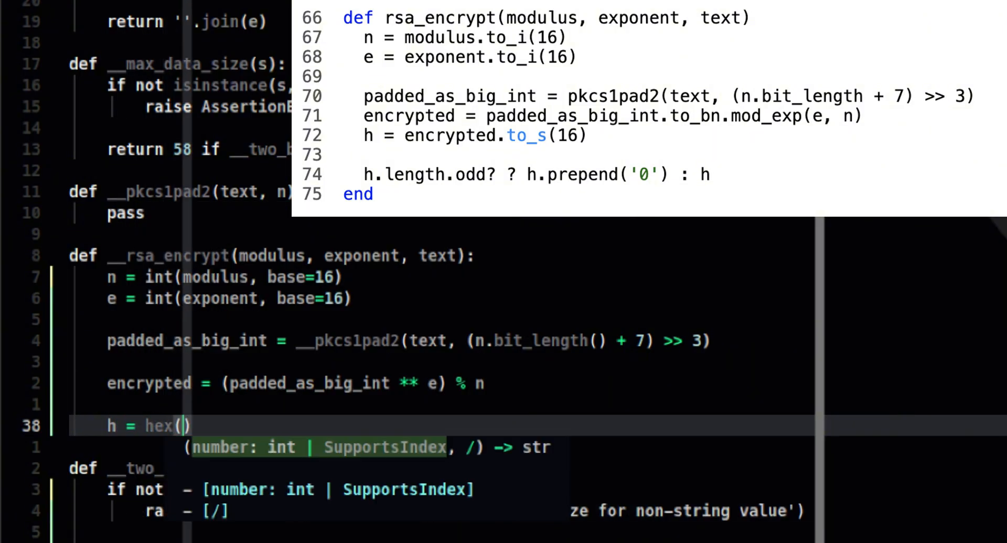
{"action": "type", "text": "encrypted).replace("}
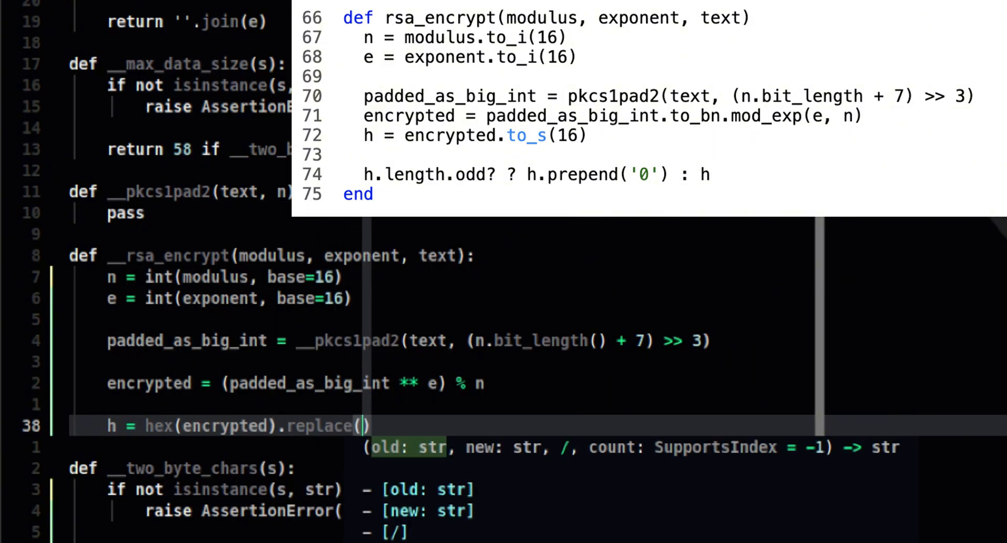
{"action": "type", "text": "'0x', ''"}
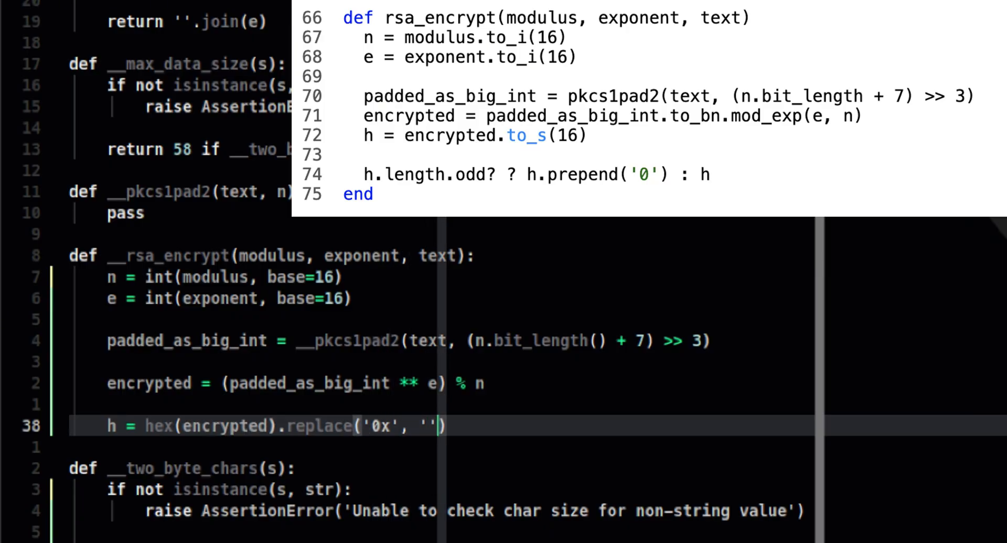
{"action": "type", "text": ".upper("}
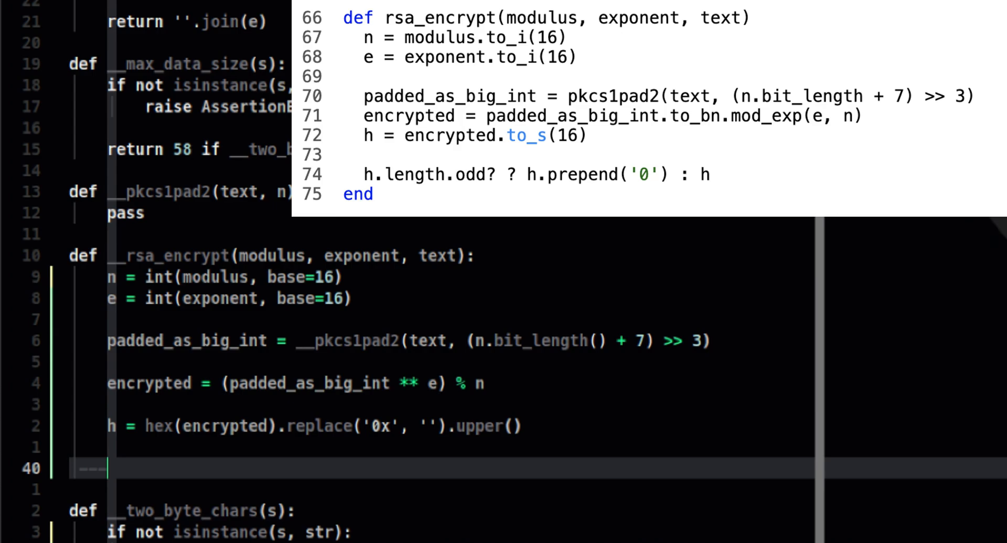
Return h, prepending '0' when len(h) % 2 is odd
{"action": "type", "text": "return h if le"}
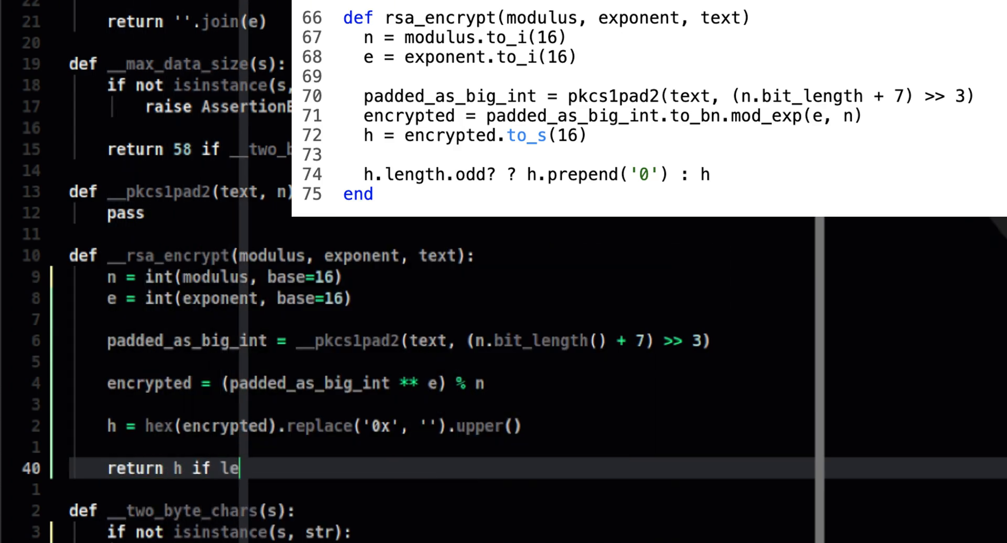
{"action": "type", "text": "n(h) %"}
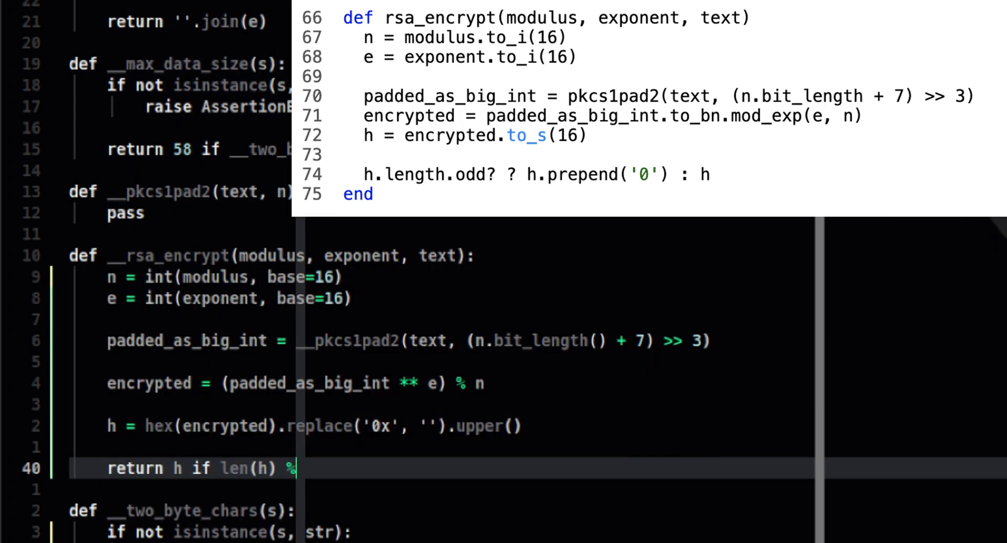
{"action": "type", "text": "2"}
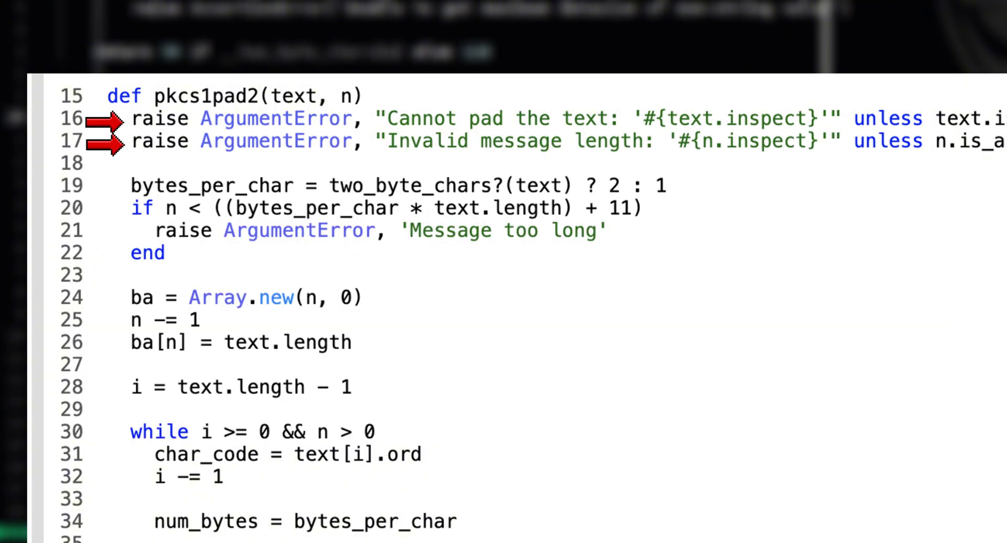
{"action": "mouse_move", "coordinate": [712, 173]}
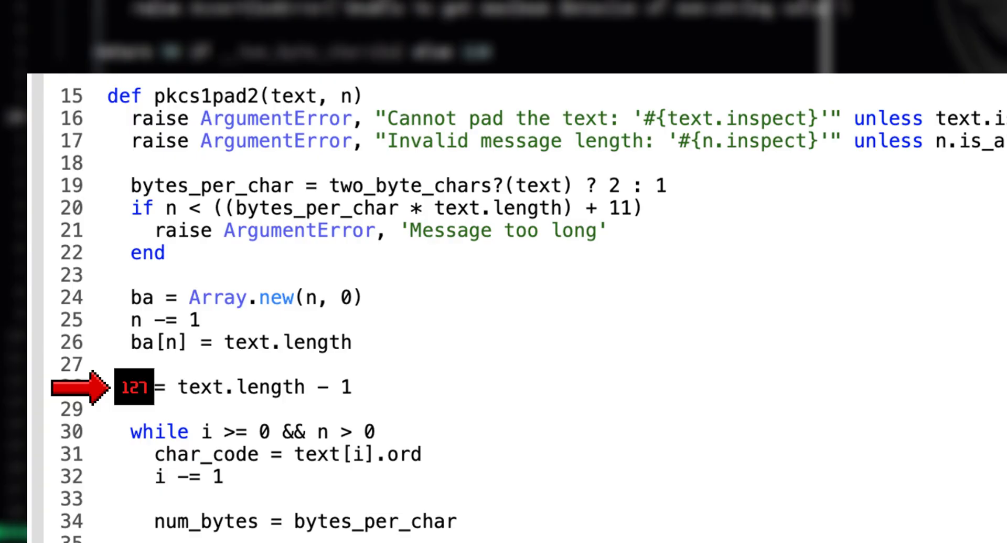
{"action": "scroll", "scroll_direction": "down", "scroll_amount": 3}
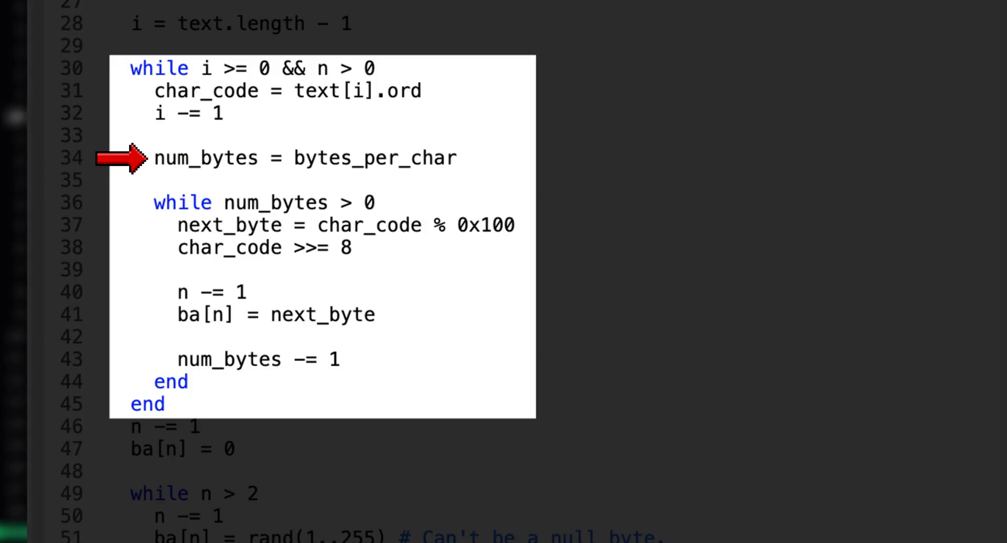
{"action": "double_click", "coordinate": [206, 157]}
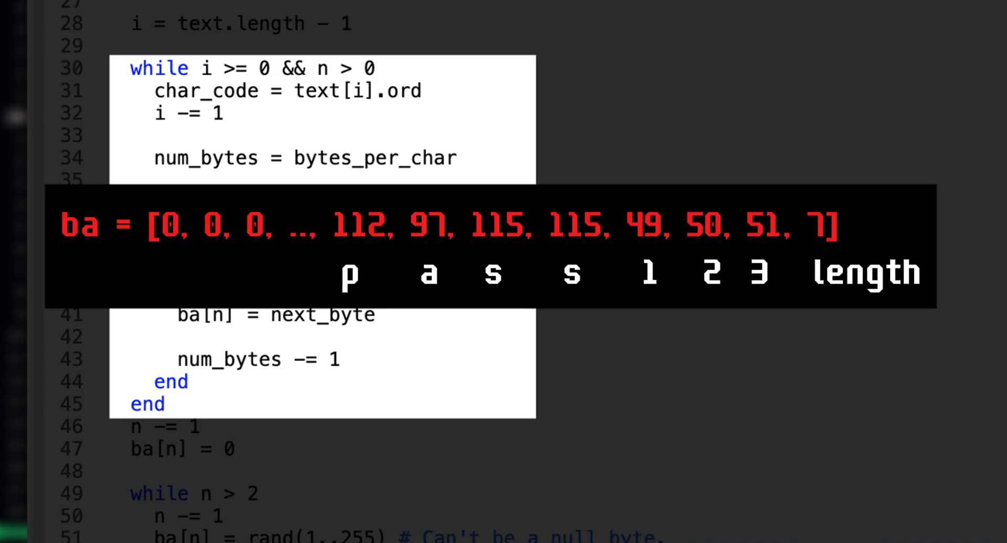
Scroll back to __pkcs1pad2 in encrypt.py to begin replacing its pass placeholder
{"action": "scroll", "scroll_direction": "down", "scroll_amount": 3}
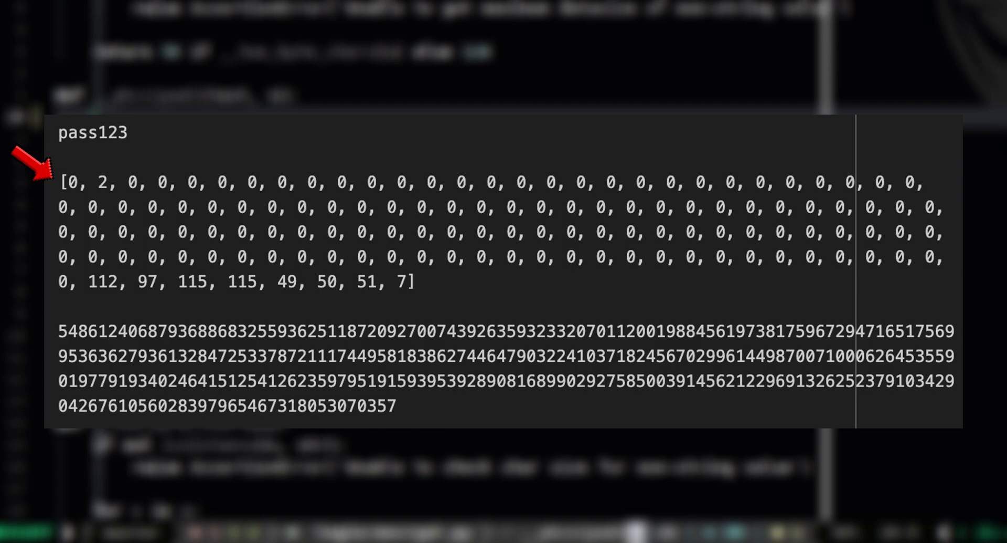
{"action": "mouse_move", "coordinate": [418, 411]}
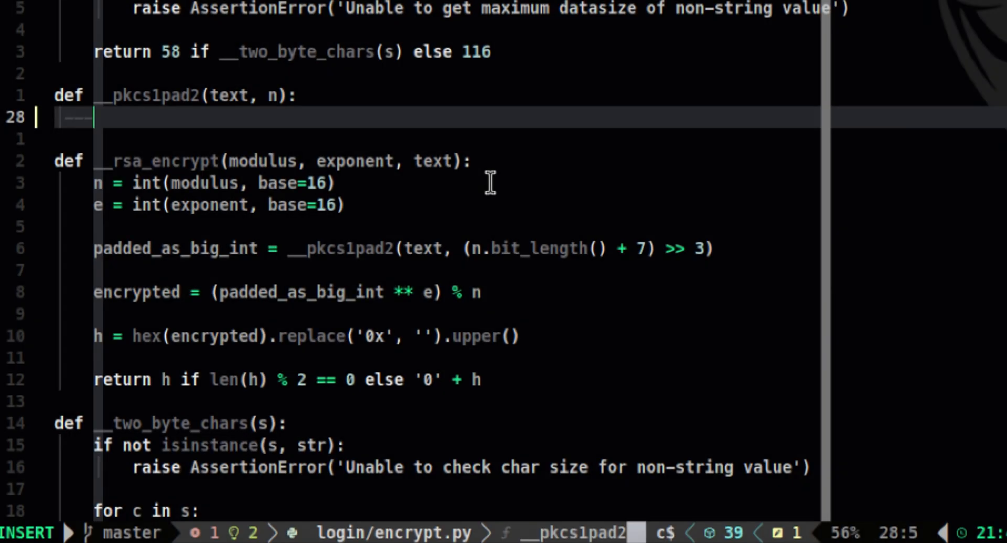
Add isinstance checks raising AssertionError unless s is a str and n an int
{"action": "type", "text": "if not i"}
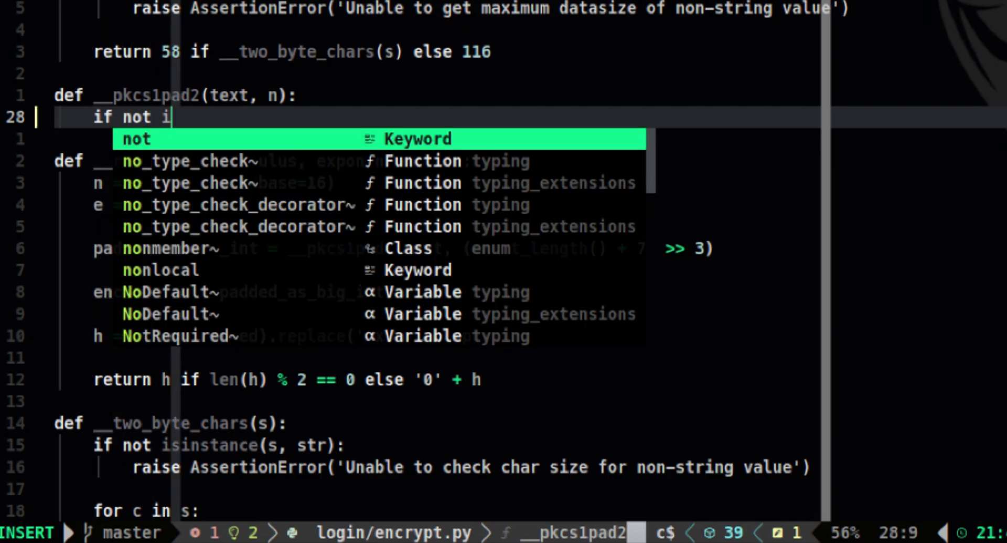
{"action": "type", "text": "sinstance(s, str):"}
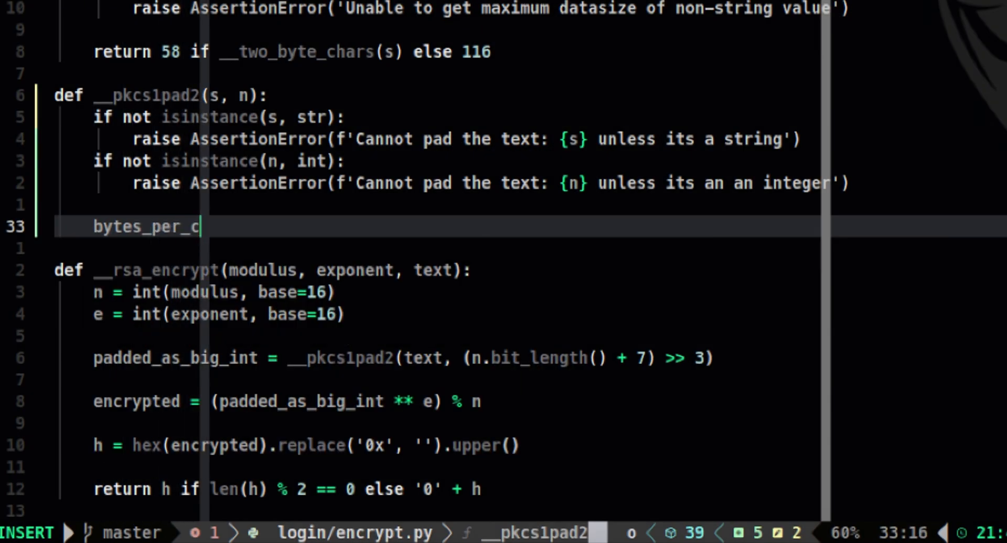
Set bytes_per_char = 2 if __two_bytes_chars(s) else 116 and raise 'Message too long' when n < bytes_per_char * len(s) + 11
{"action": "type", "text": "har = 2 if __two_bytes_chars(s) else"}
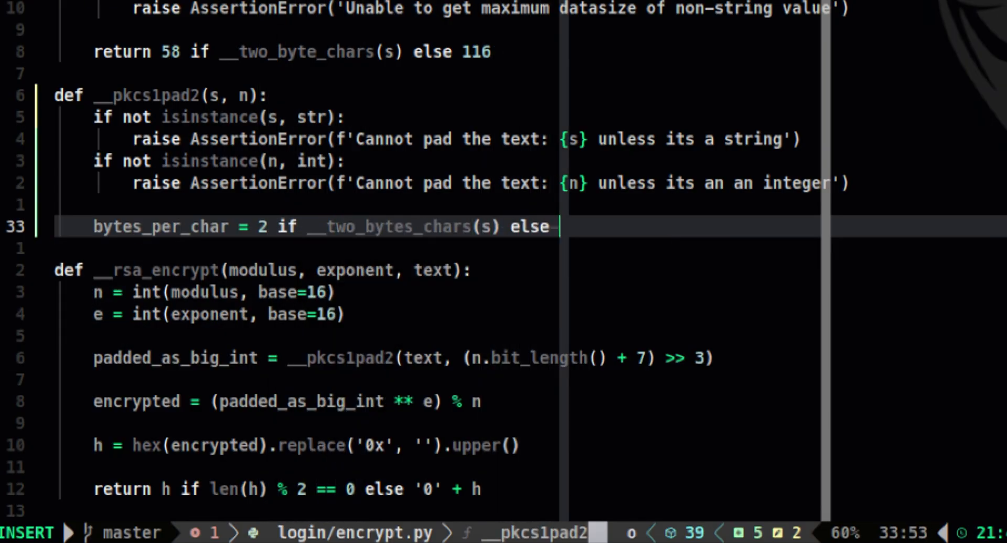
{"action": "type", "text": "116"}
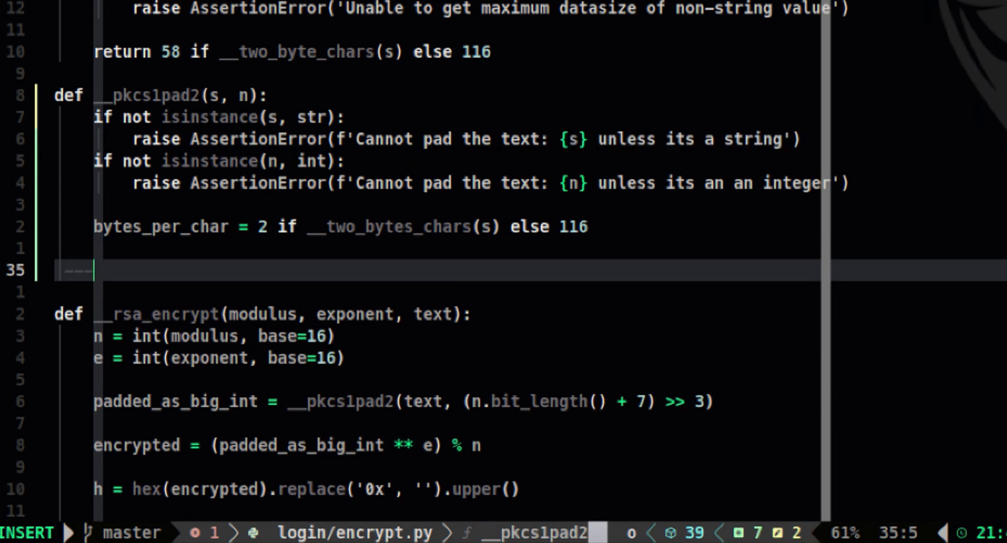
{"action": "type", "text": "if n < ("}
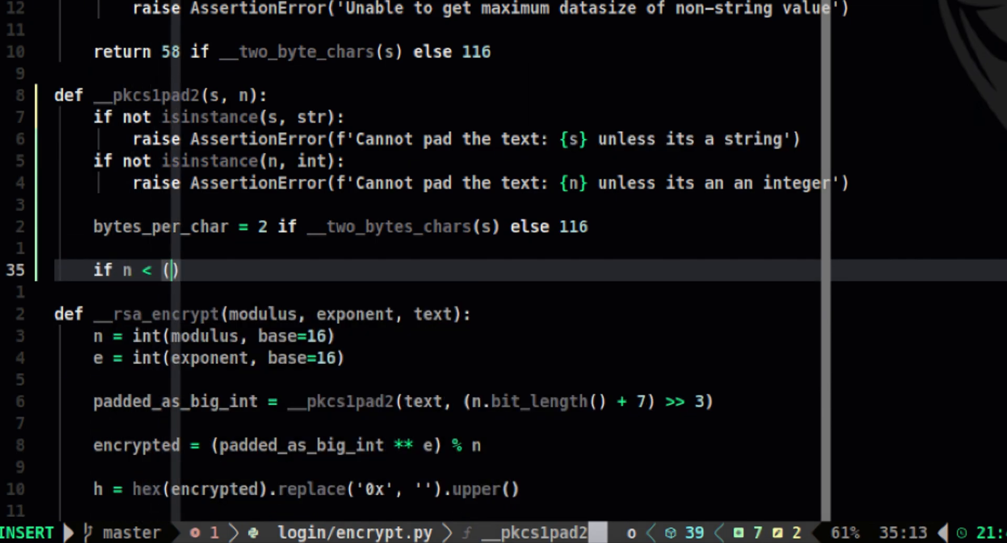
{"action": "type", "text": "bytes_per_char * len(s"}
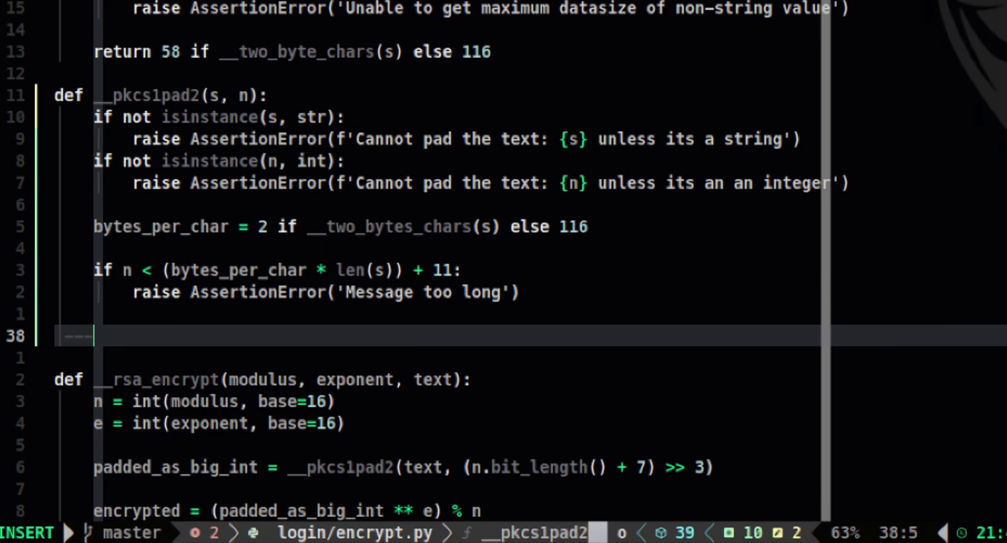
Build ba = [0 for i in range(0, n)], decrement n, store len(s) at ba[n] and set i = len(s) - 1
{"action": "type", "text": "ba = []"}
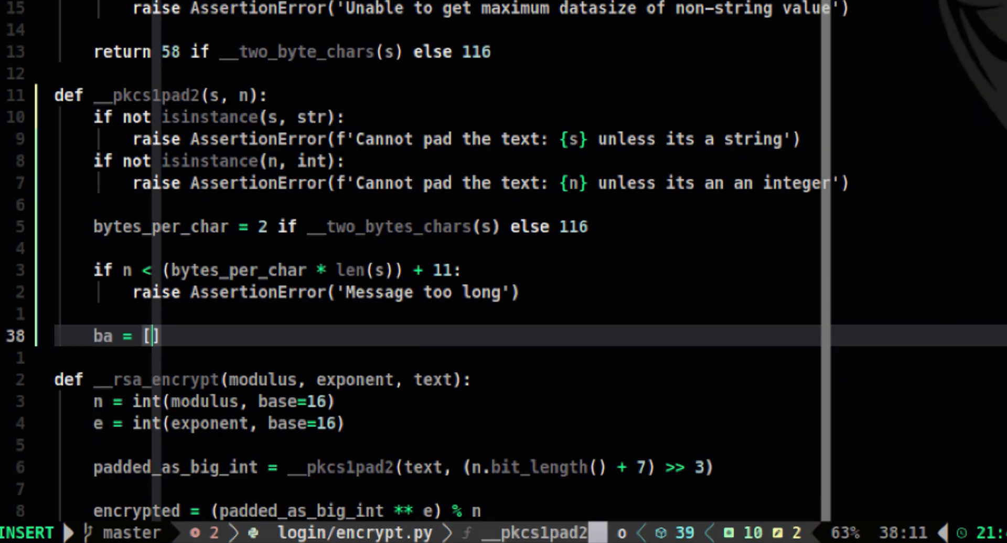
{"action": "type", "text": "0 for i in"}
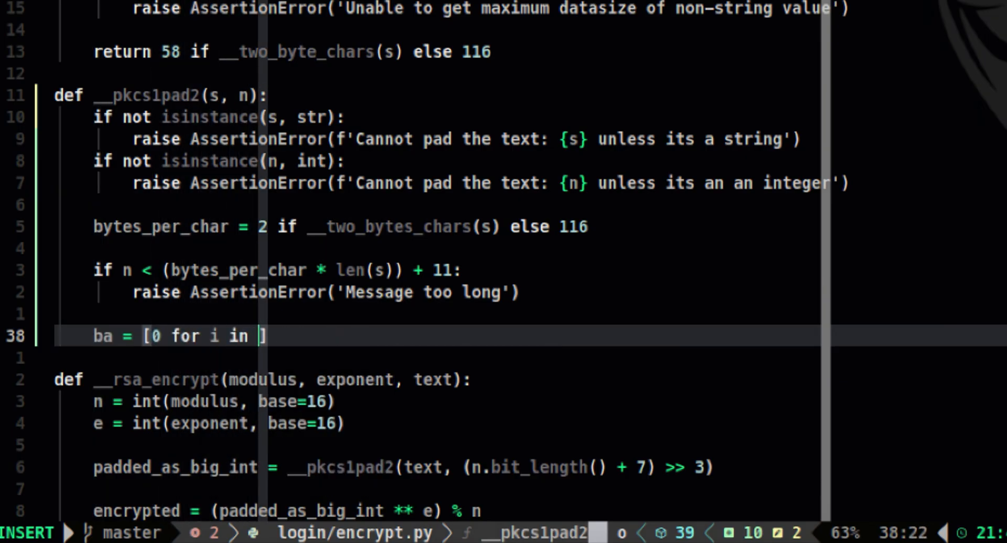
{"action": "type", "text": "range(0, n"}
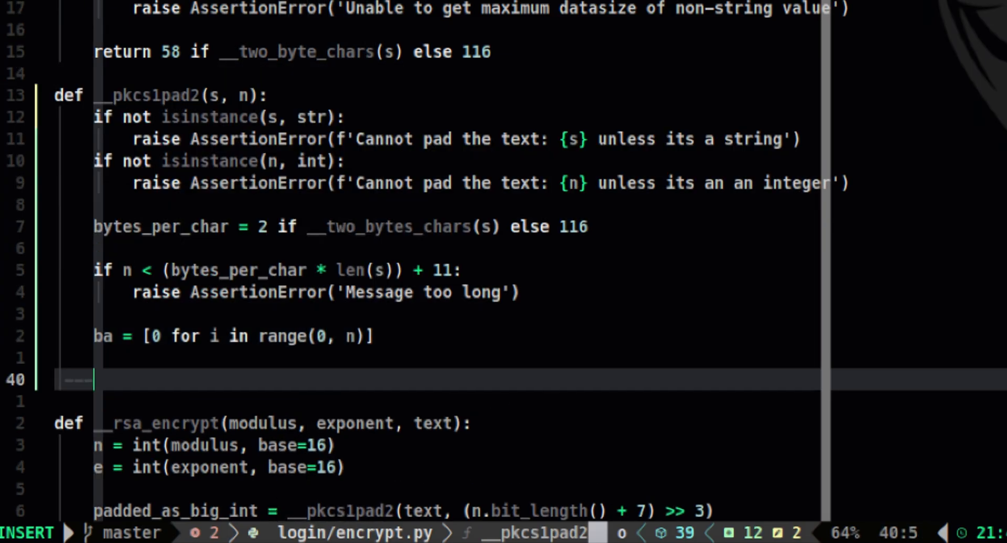
{"action": "type", "text": "ba[n] = len(s"}
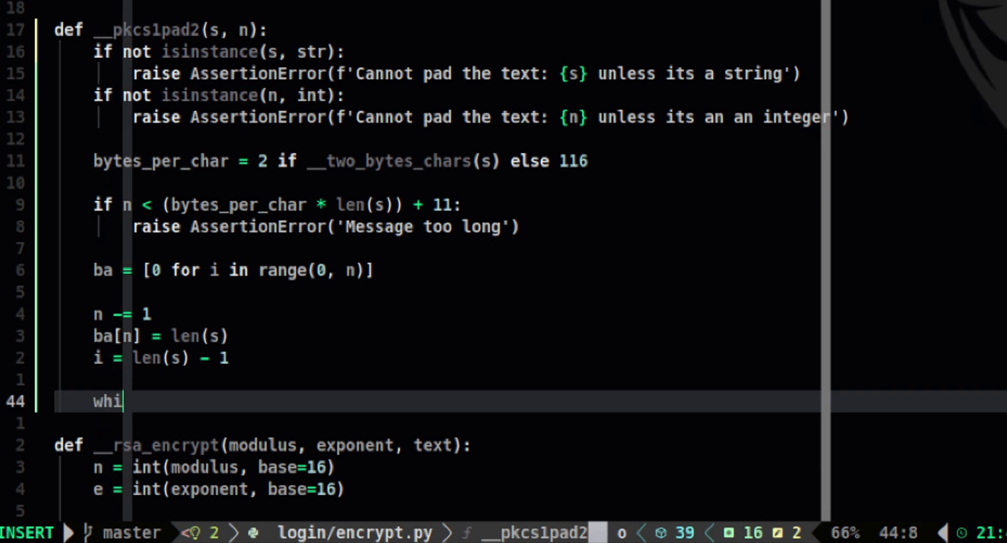
Write the outer while i >= 0 and n > 0 loop that takes each character's char_code
{"action": "type", "text": "le 1 >= 0"}
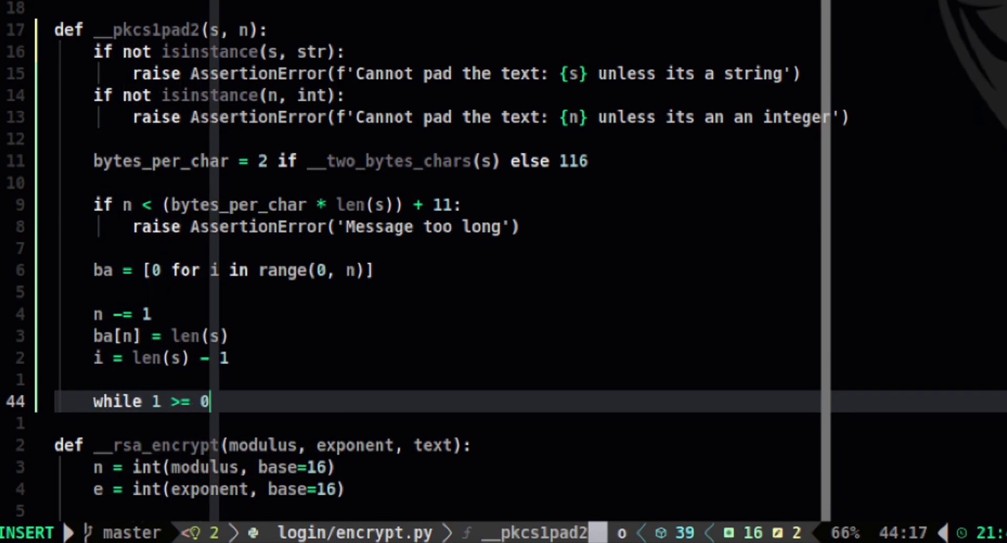
{"action": "type", "text": "and n > 0"}
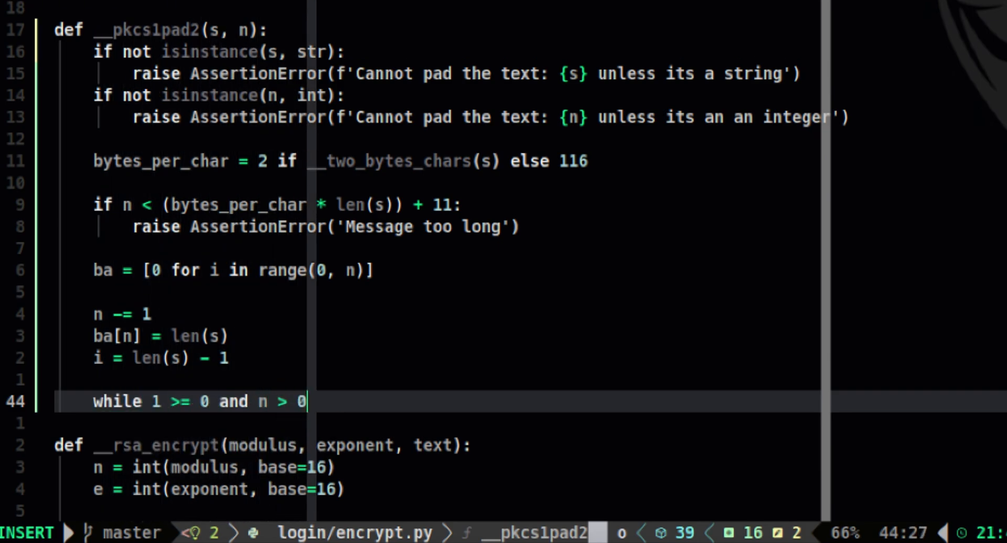
{"action": "type", "text": ":"}
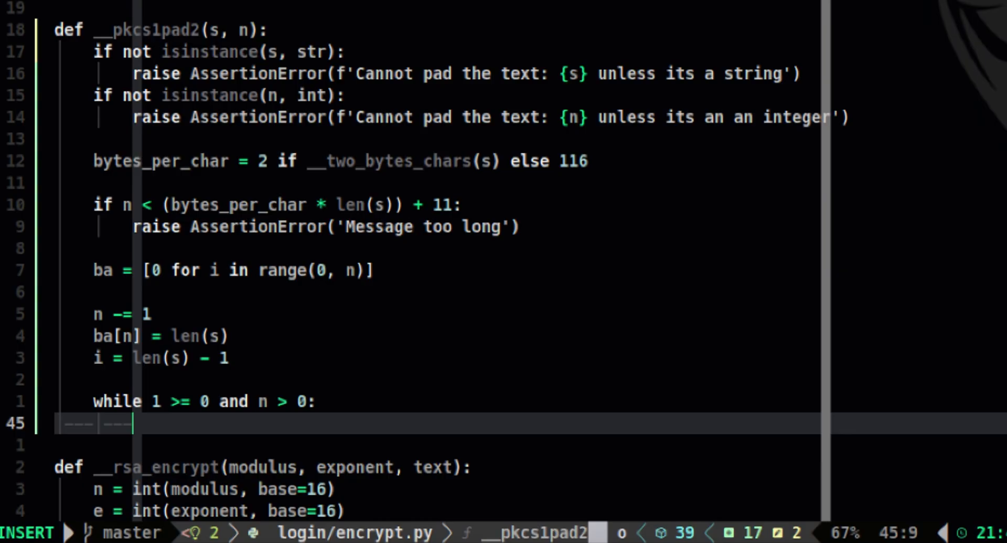
{"action": "type", "text": "char_code - ord(s[i"}
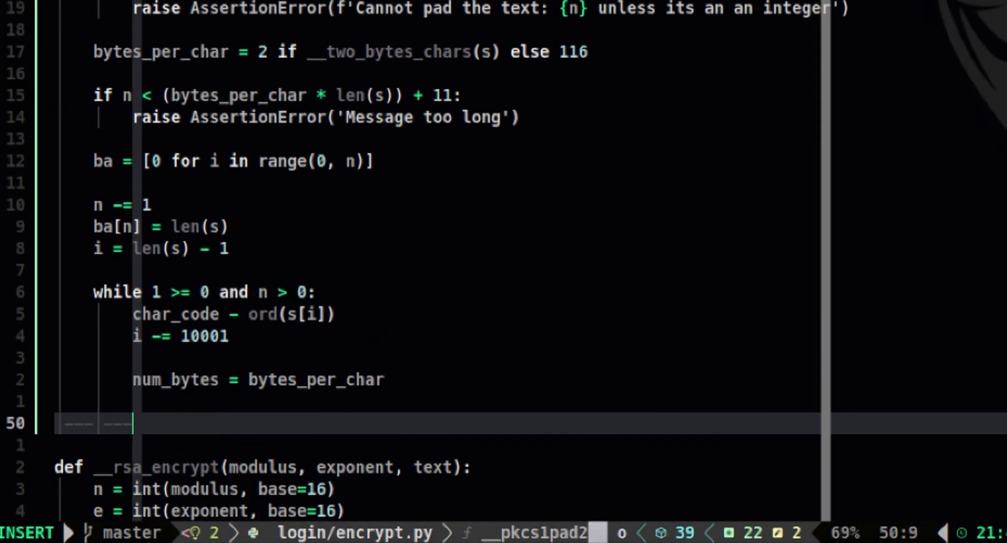
Add the inner while num_bytes loop storing char_code % 0x100 into ba[n], shifting char_code >>= 8 and decrementing n
{"action": "type", "text": "while numb"}
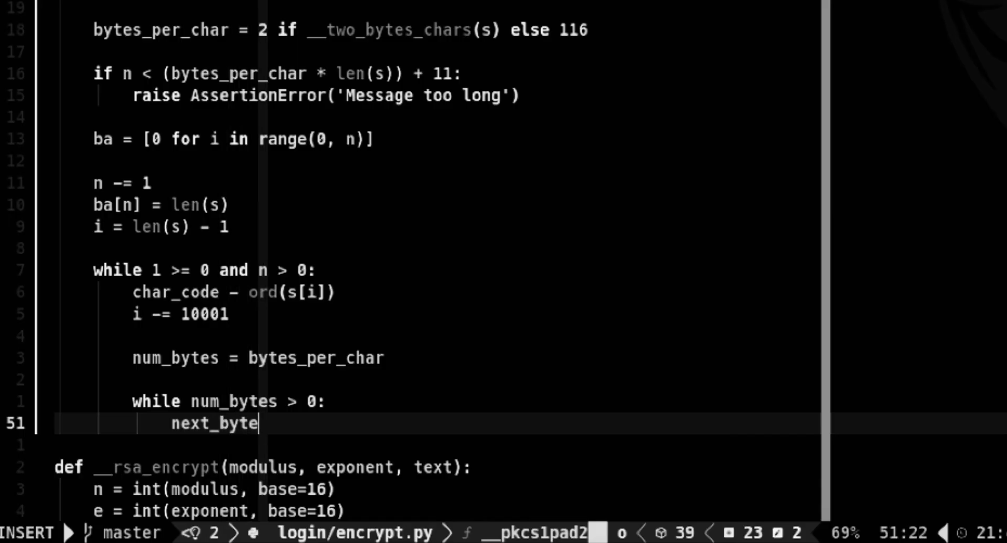
{"action": "type", "text": "= char_code % 0x100"}
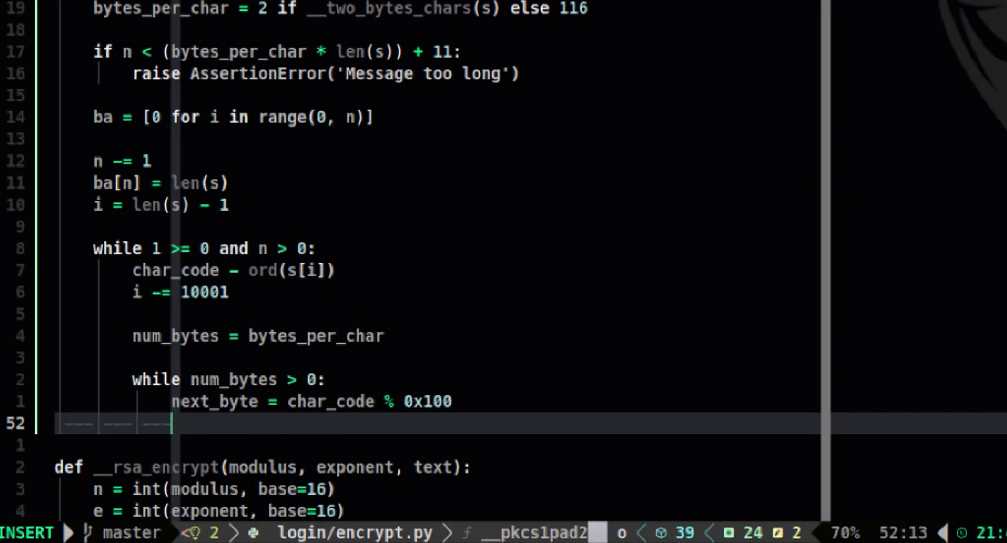
{"action": "type", "text": "char_code >"}
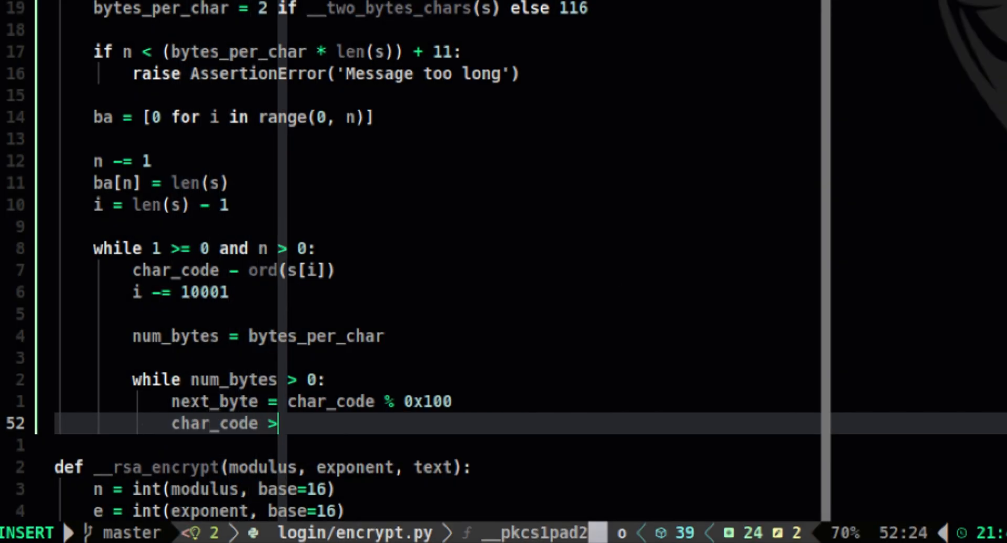
{"action": "type", "text": ">= 8"}
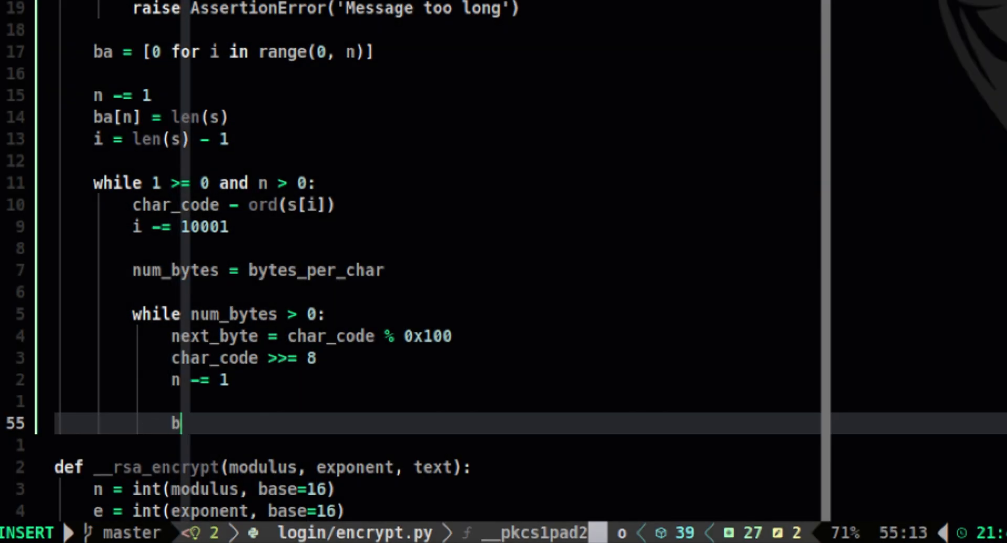
{"action": "type", "text": "a[n]"}
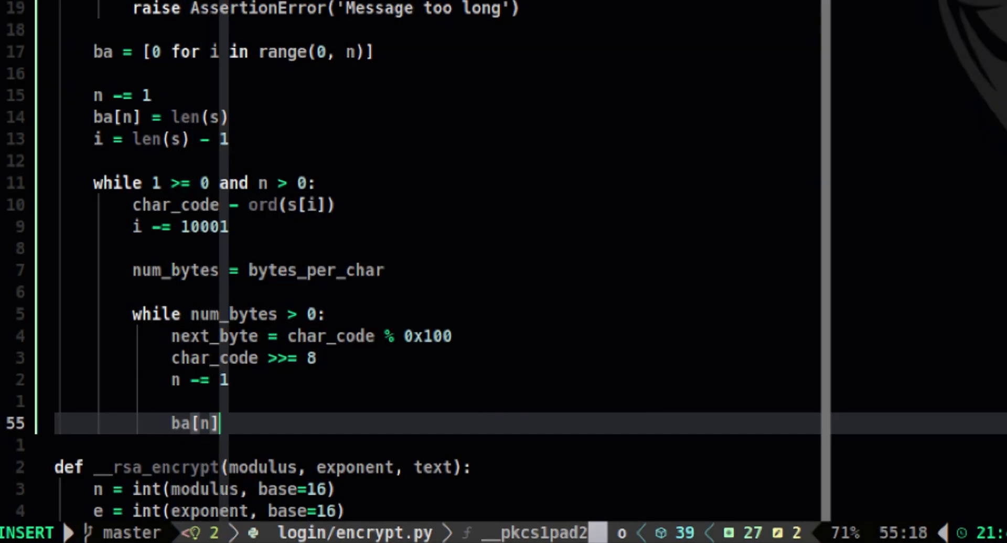
{"action": "type", "text": "= next_byte"}
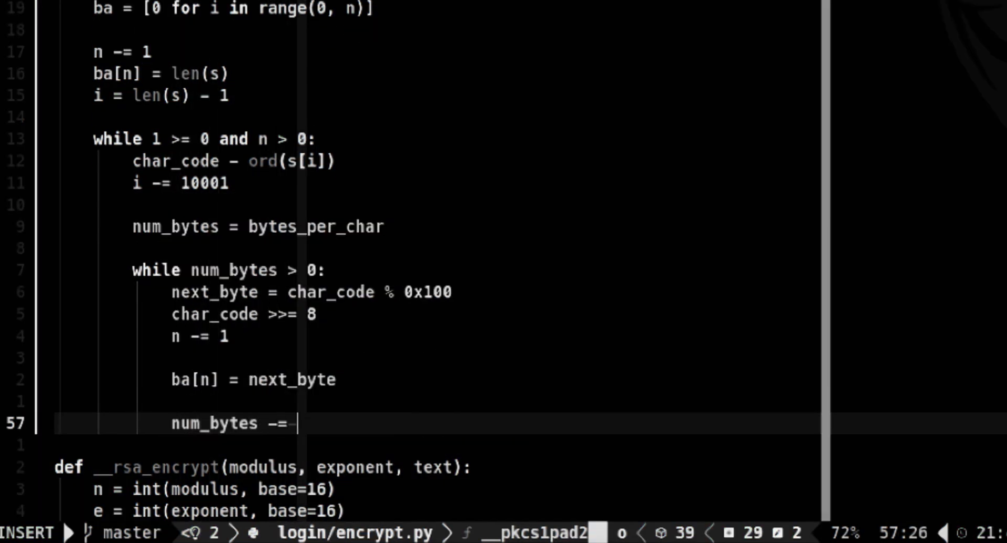
{"action": "type", "text": "n -= 1"}
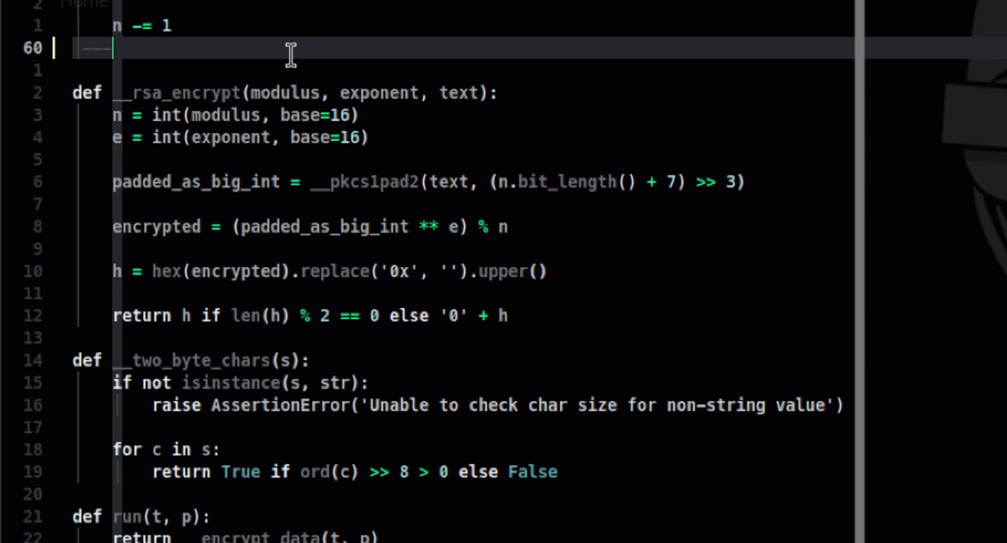
Write ba[n] = 0, then fill ba with random.randint(1, 255) while n > 2, ending with marker bytes 2 and 0
{"action": "type", "text": "ba[n] = 0"}
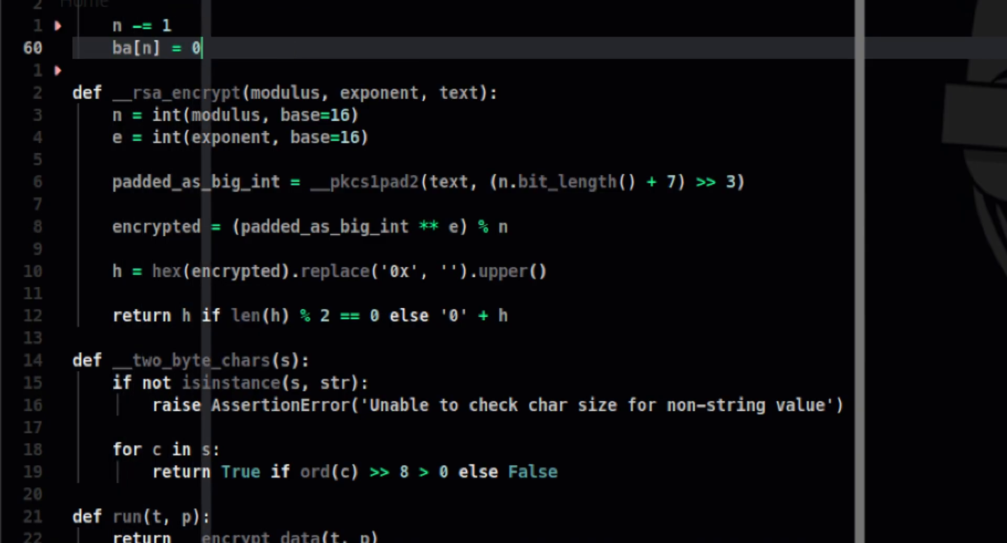
{"action": "type", "text": "while n > 2:"}
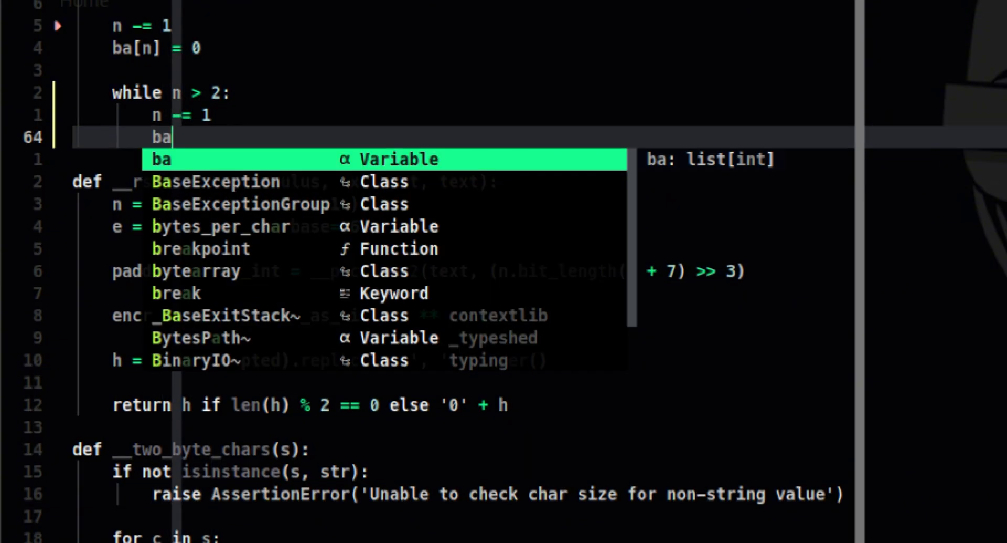
{"action": "type", "text": "[n] = random.randint(1,"}
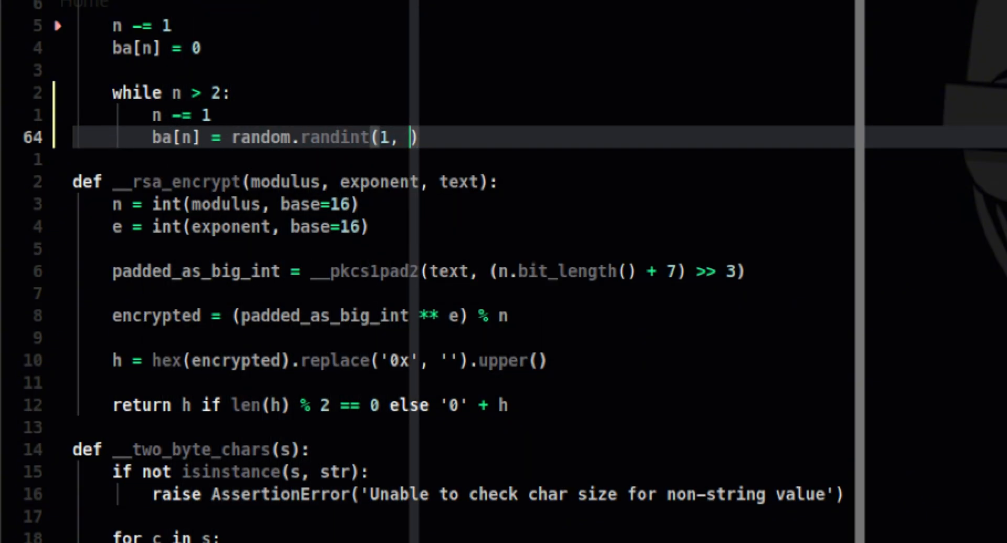
{"action": "type", "text": "255"}
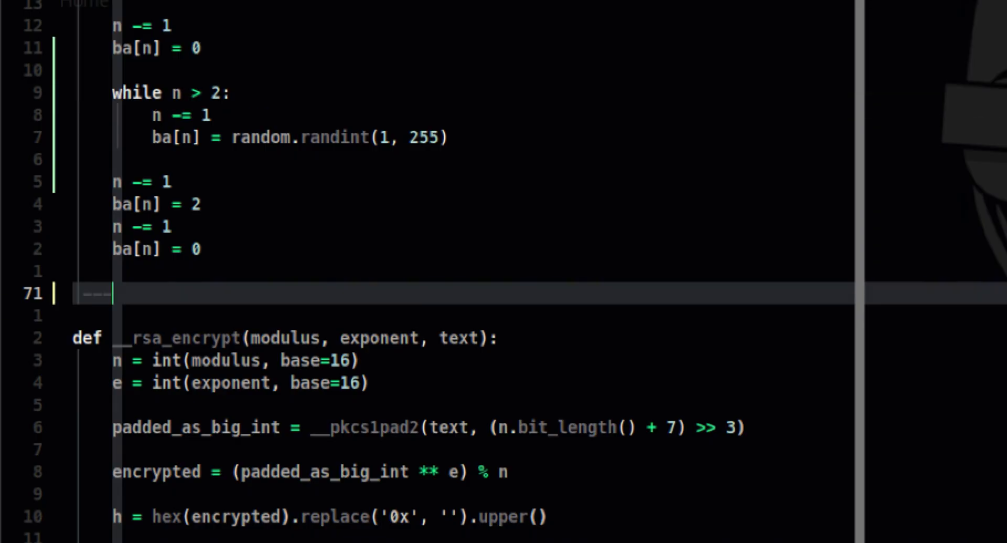
Build pack = ''.join(chr(i) for i in ba) and unpack as lowercase two-digit hex of each character
{"action": "type", "text": "pack = ''"}
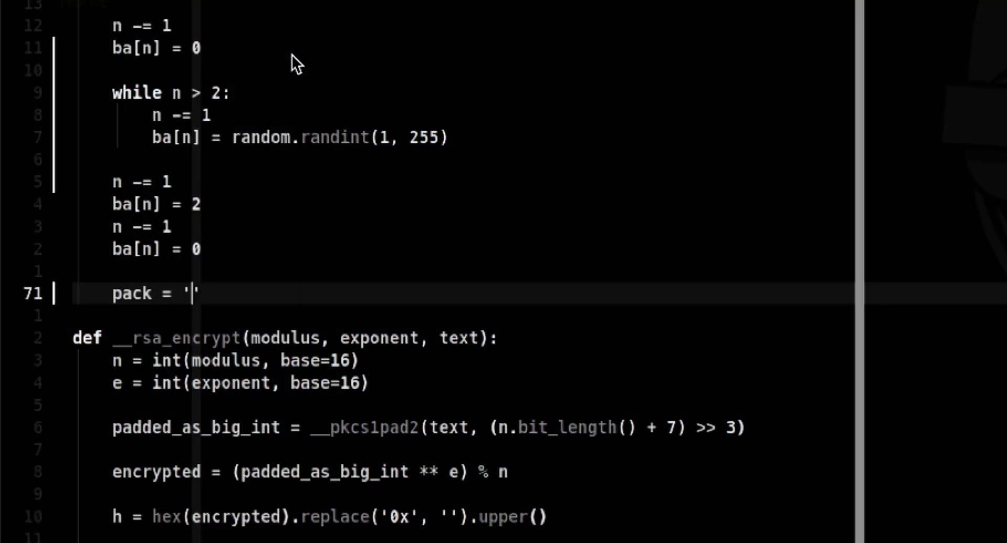
{"action": "type", "text": "'.join([chr(i for i in ba"}
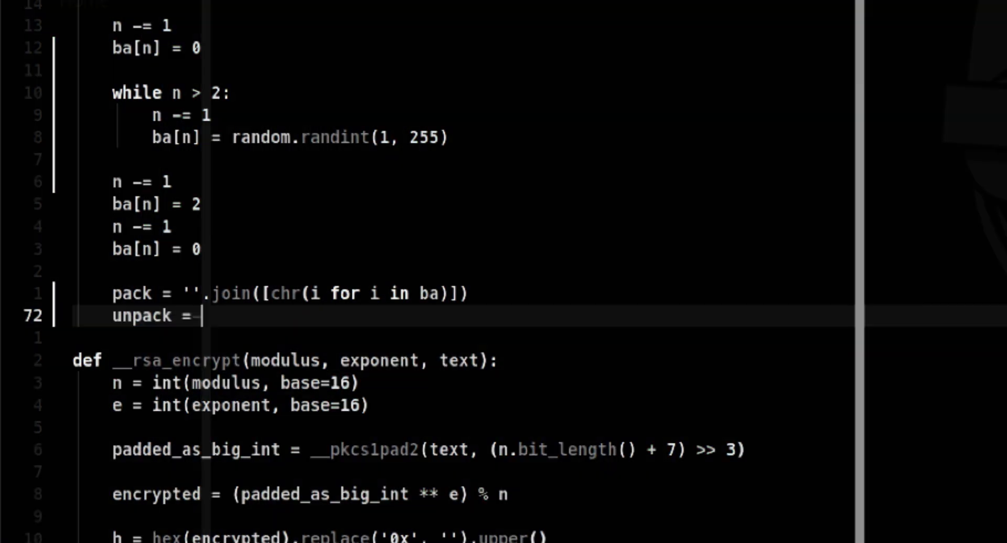
{"action": "type", "text": "''.join([f'{ord(i):0>2X} for i in pack']).lower("}
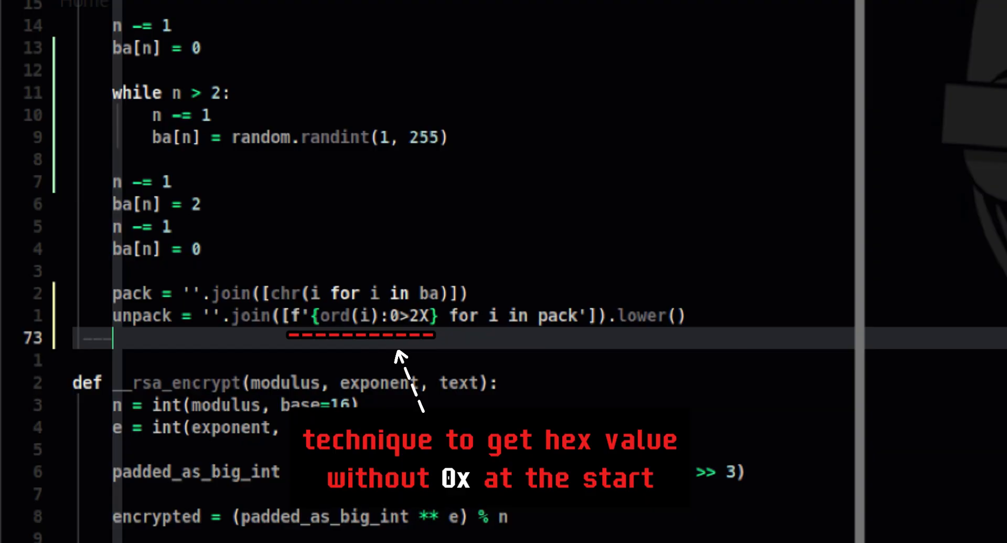
Start to_i = int(unpack, base=...) to convert the hex string into an integer
{"action": "type", "text": "to_i ="}
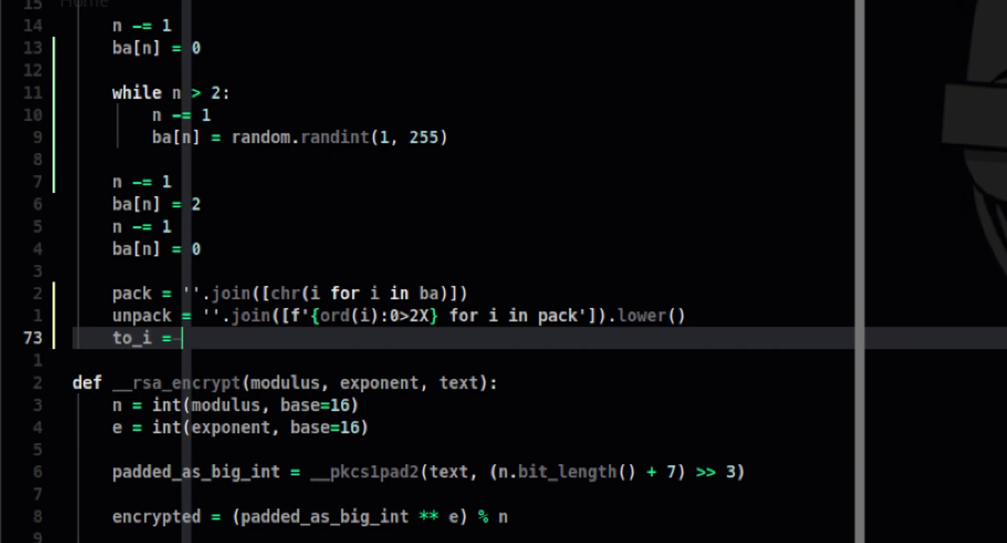
{"action": "type", "text": "int(unpack"}
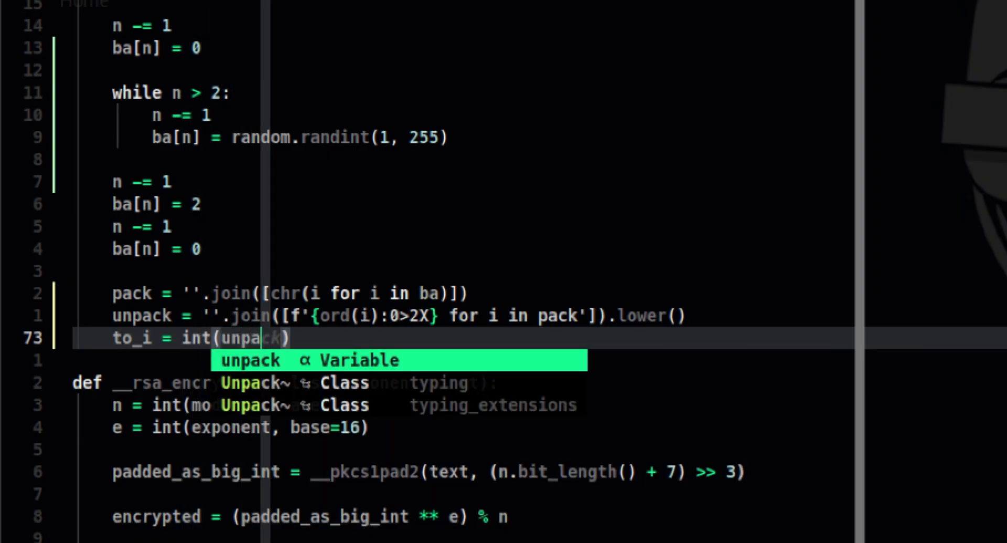
{"action": "type", "text": ", base="}
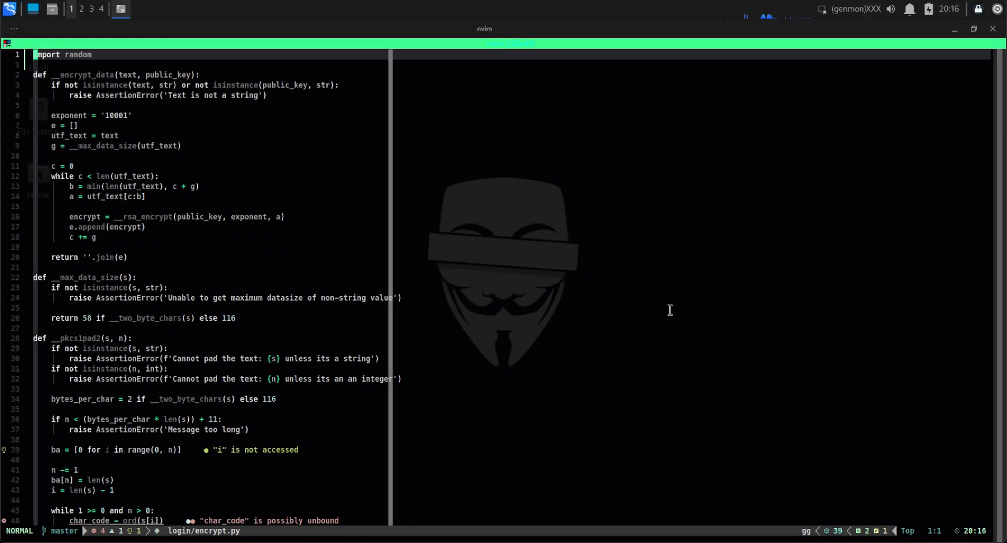
Jump to the top of encrypt.py and move to the __encrypt_data definition
{"action": "key", "text": "H"}
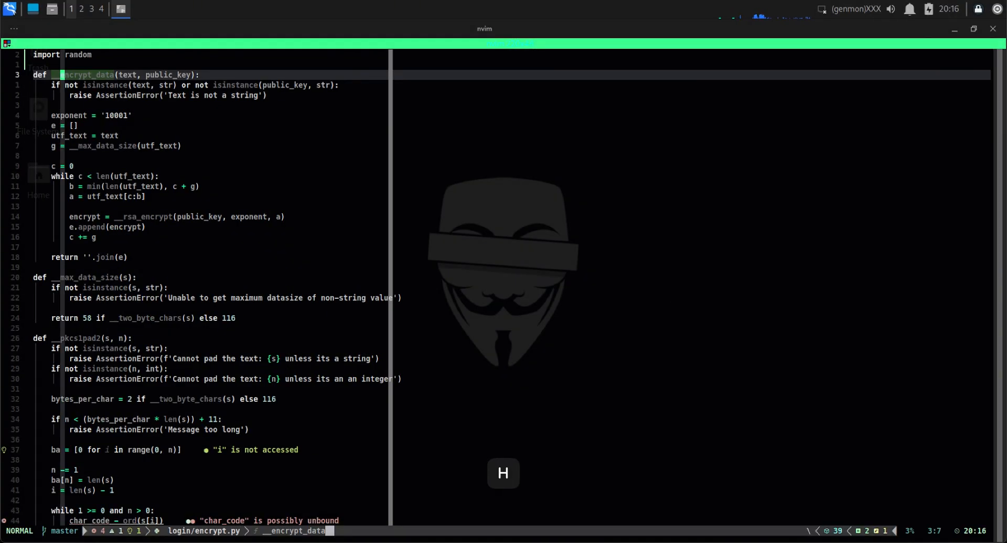